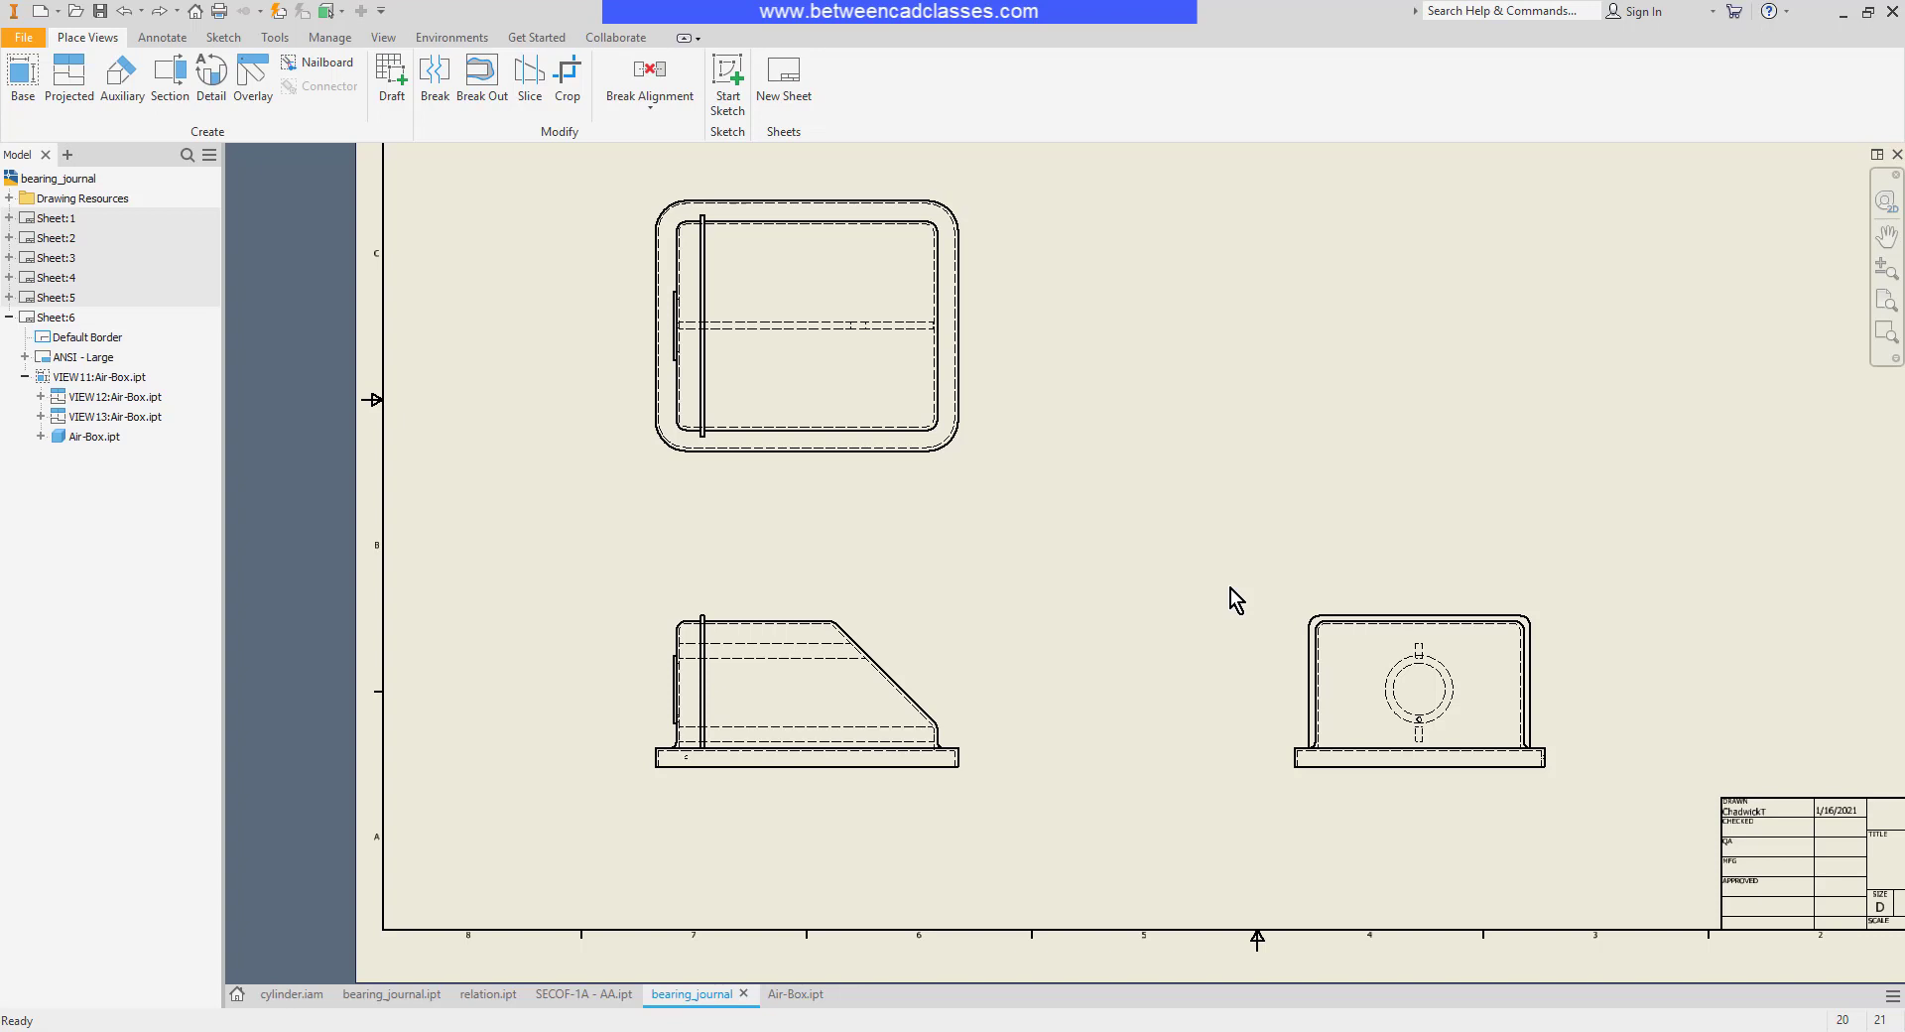
Try Break Out on the front view, dismiss the no-closed-profile notice, and start a sheet sketch
{"action": "left_click", "coordinate": [827, 681]}
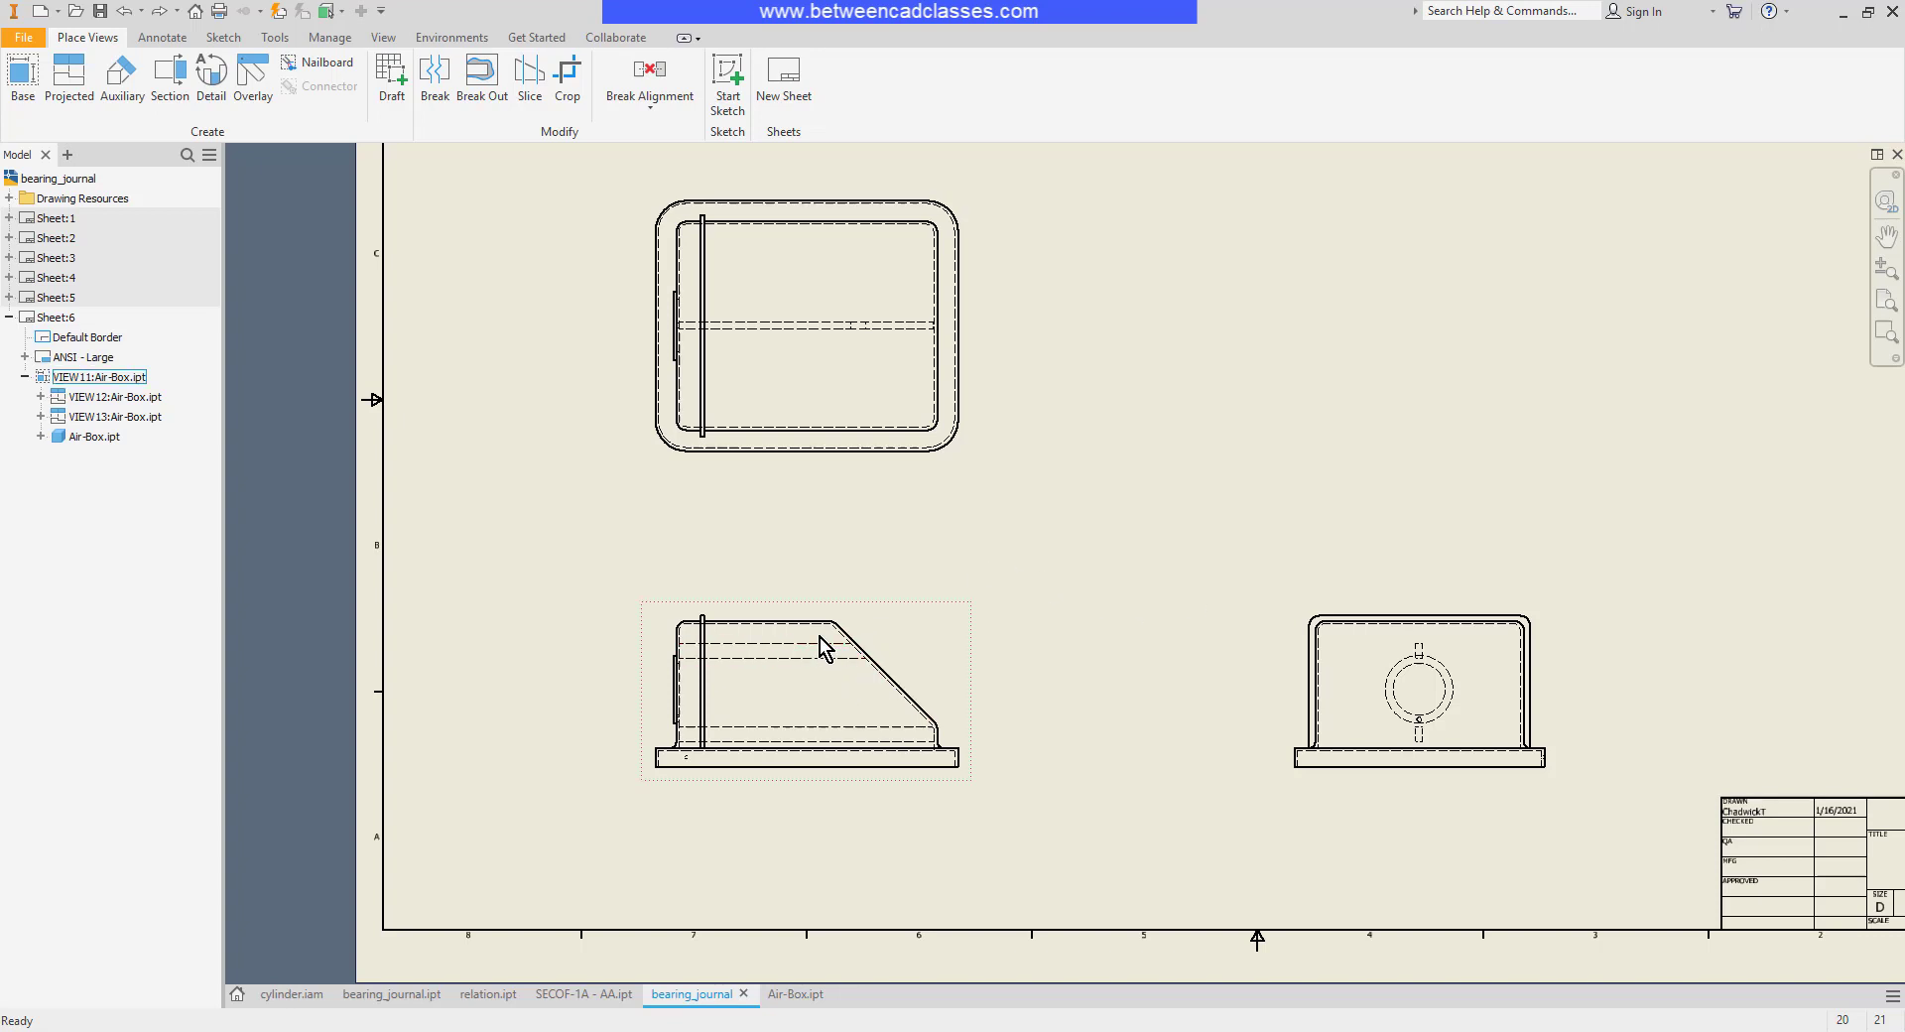
{"action": "mouse_move", "coordinate": [842, 733]}
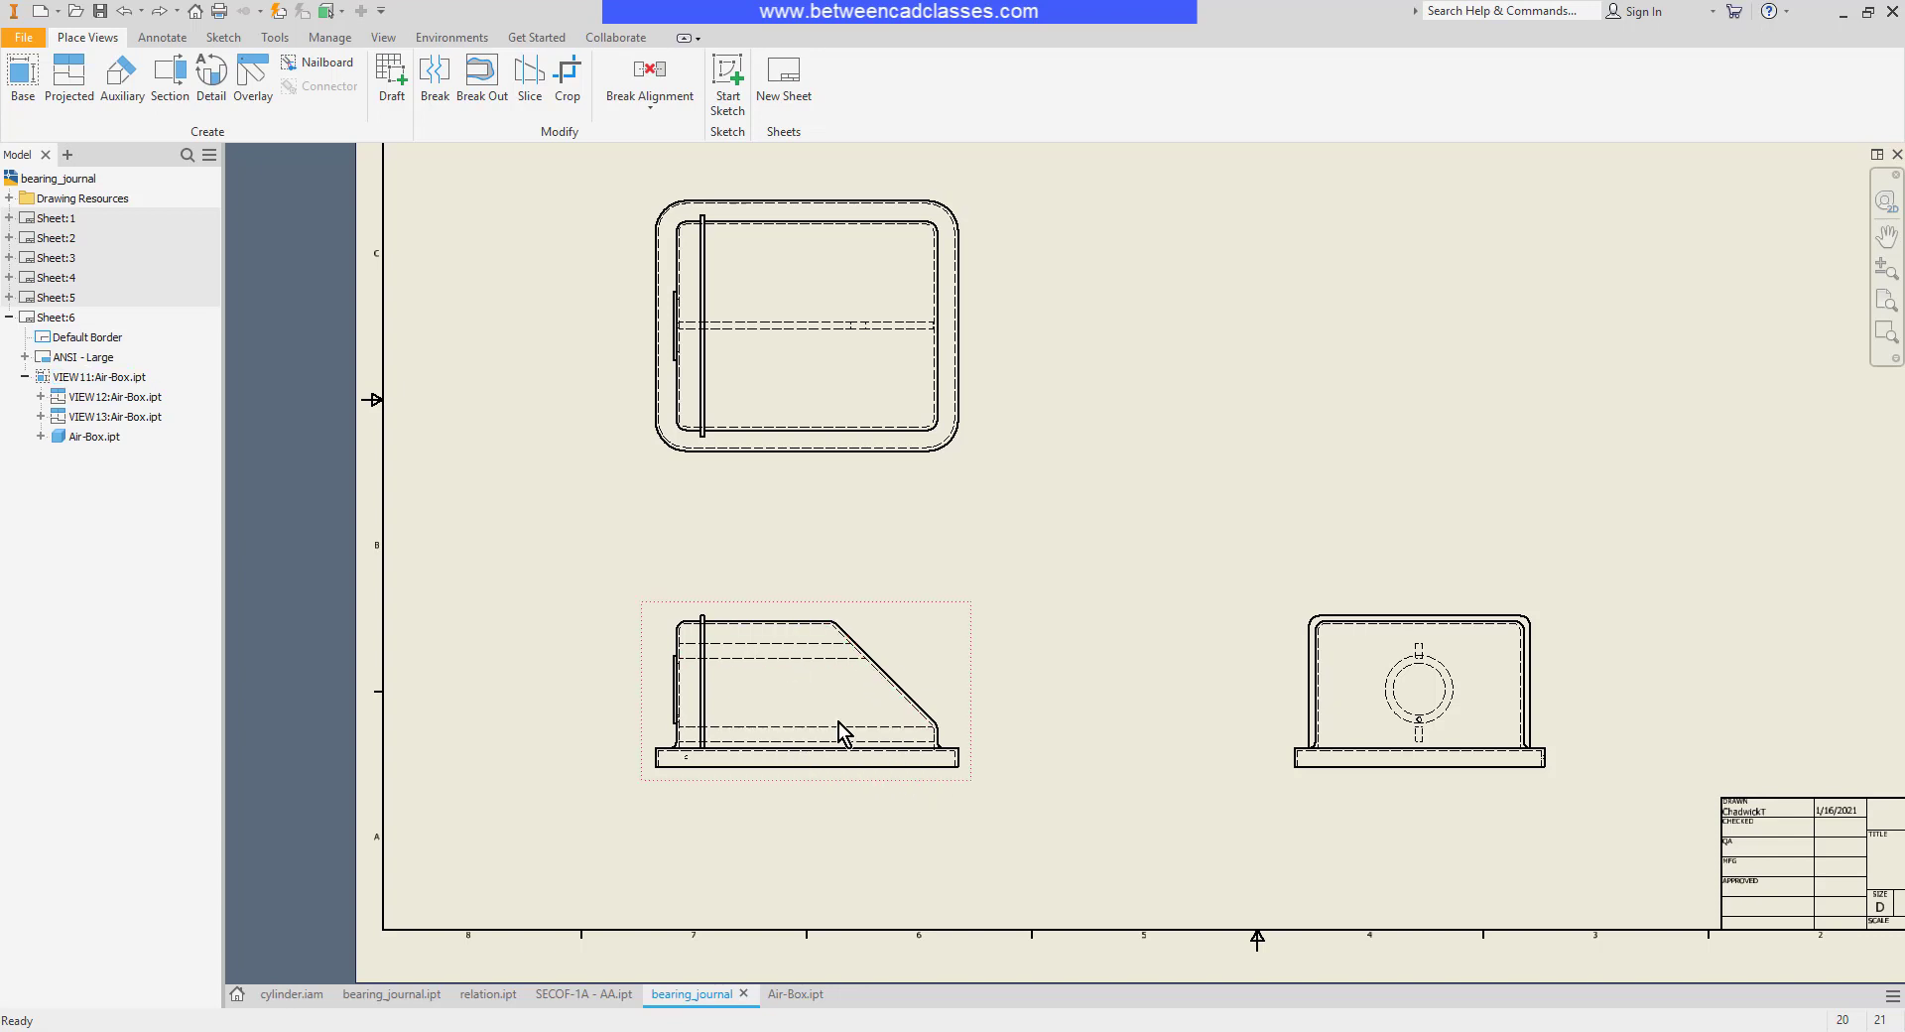
{"action": "left_click", "coordinate": [1035, 665]}
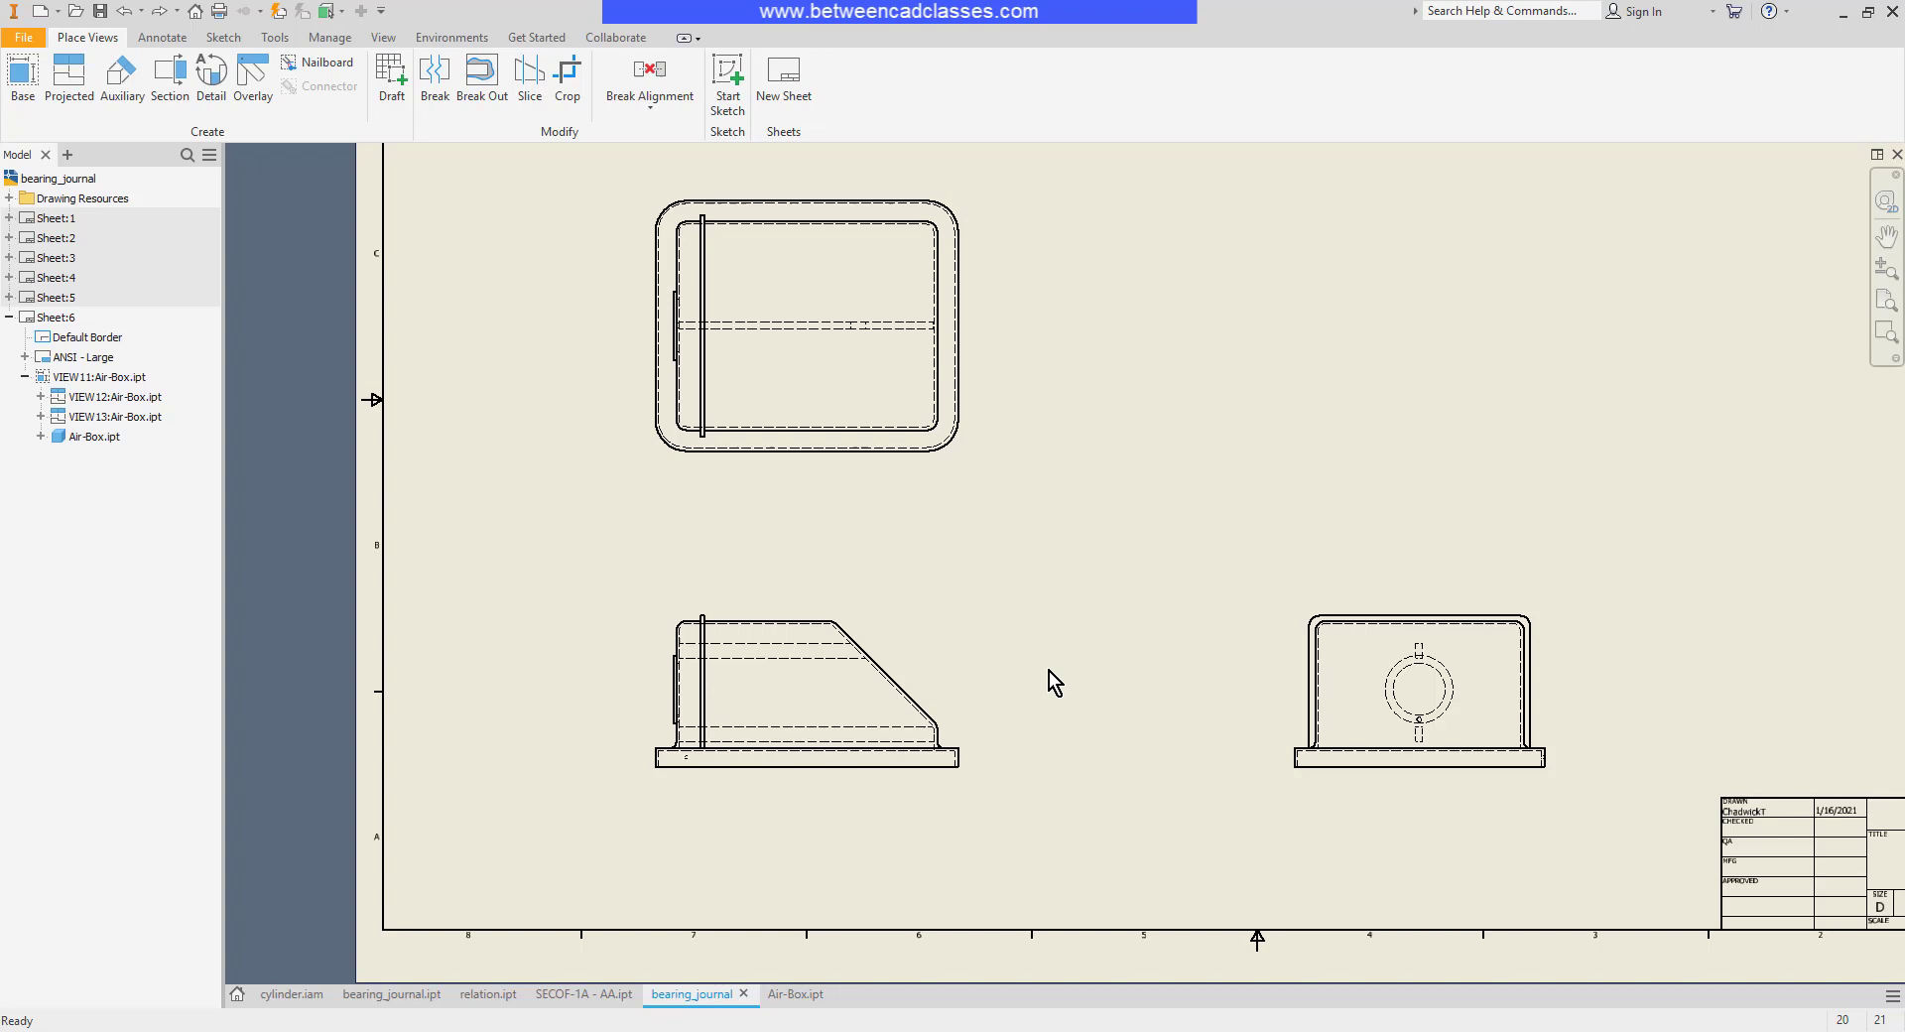
{"action": "mouse_move", "coordinate": [1045, 615]}
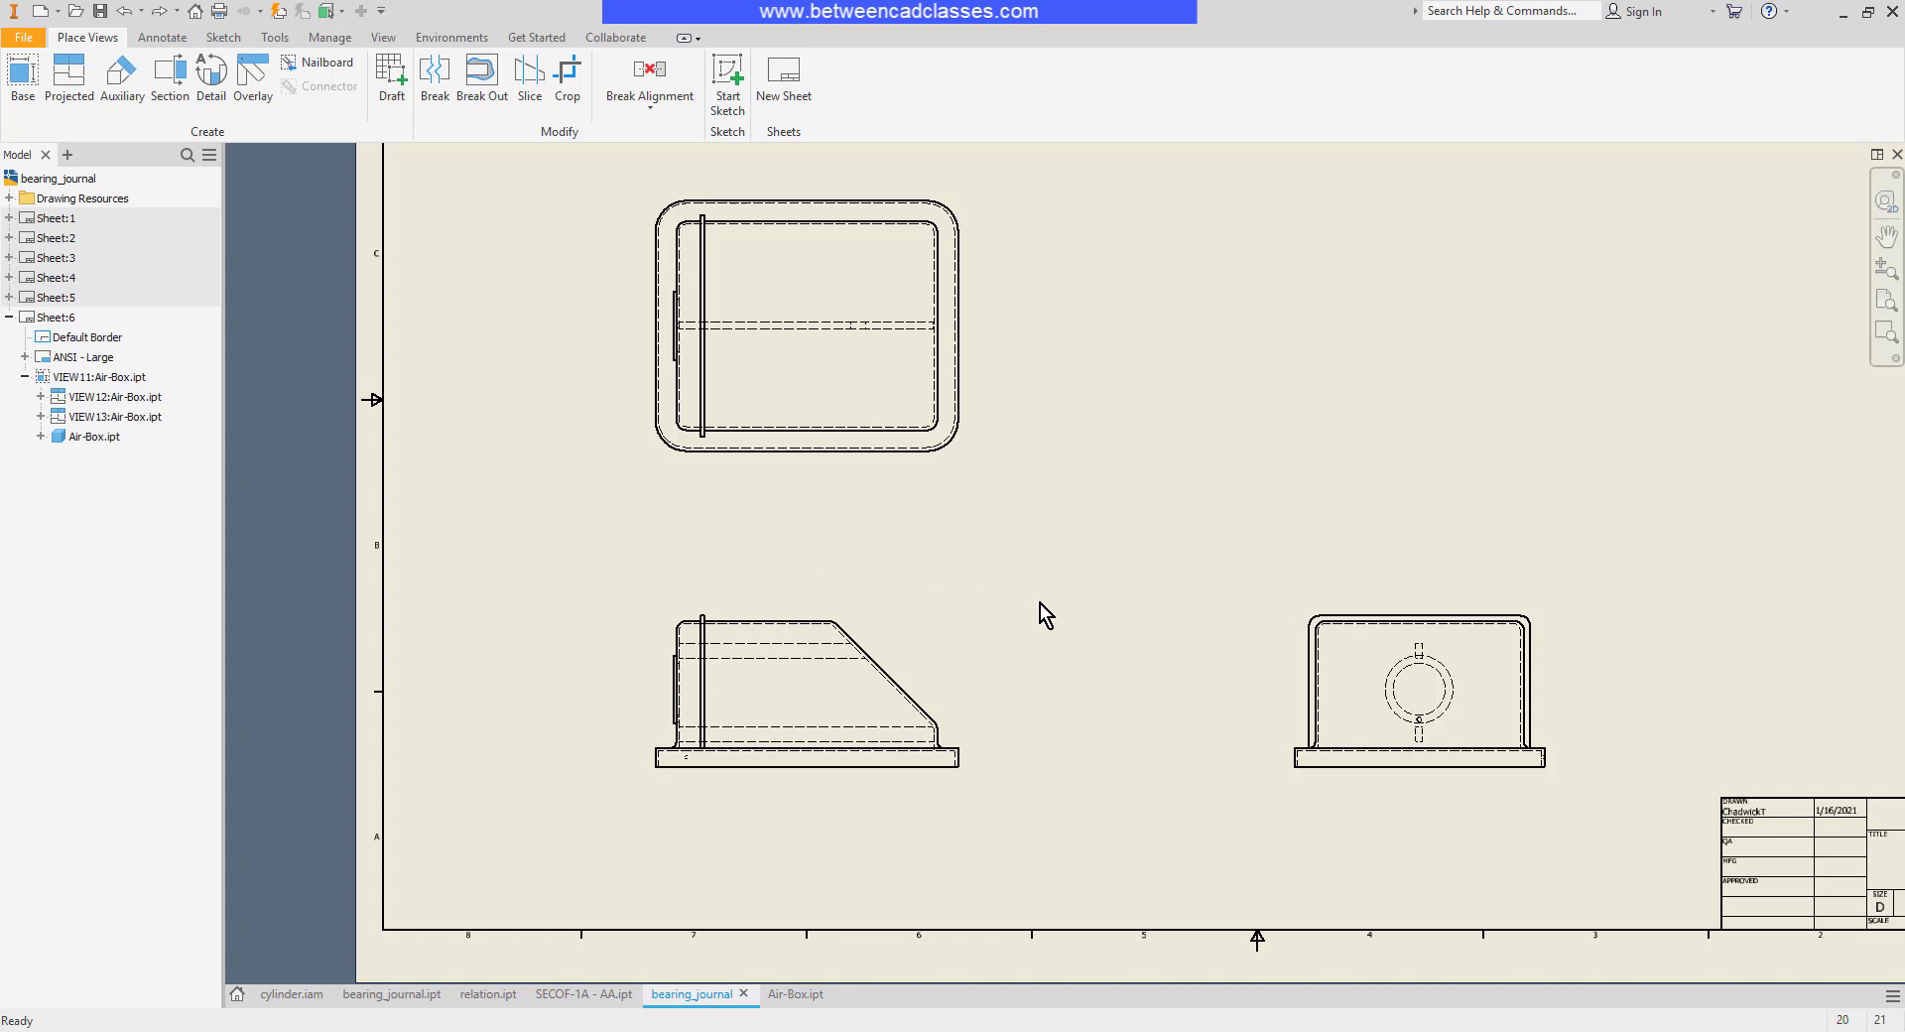
{"action": "mouse_move", "coordinate": [1034, 601]}
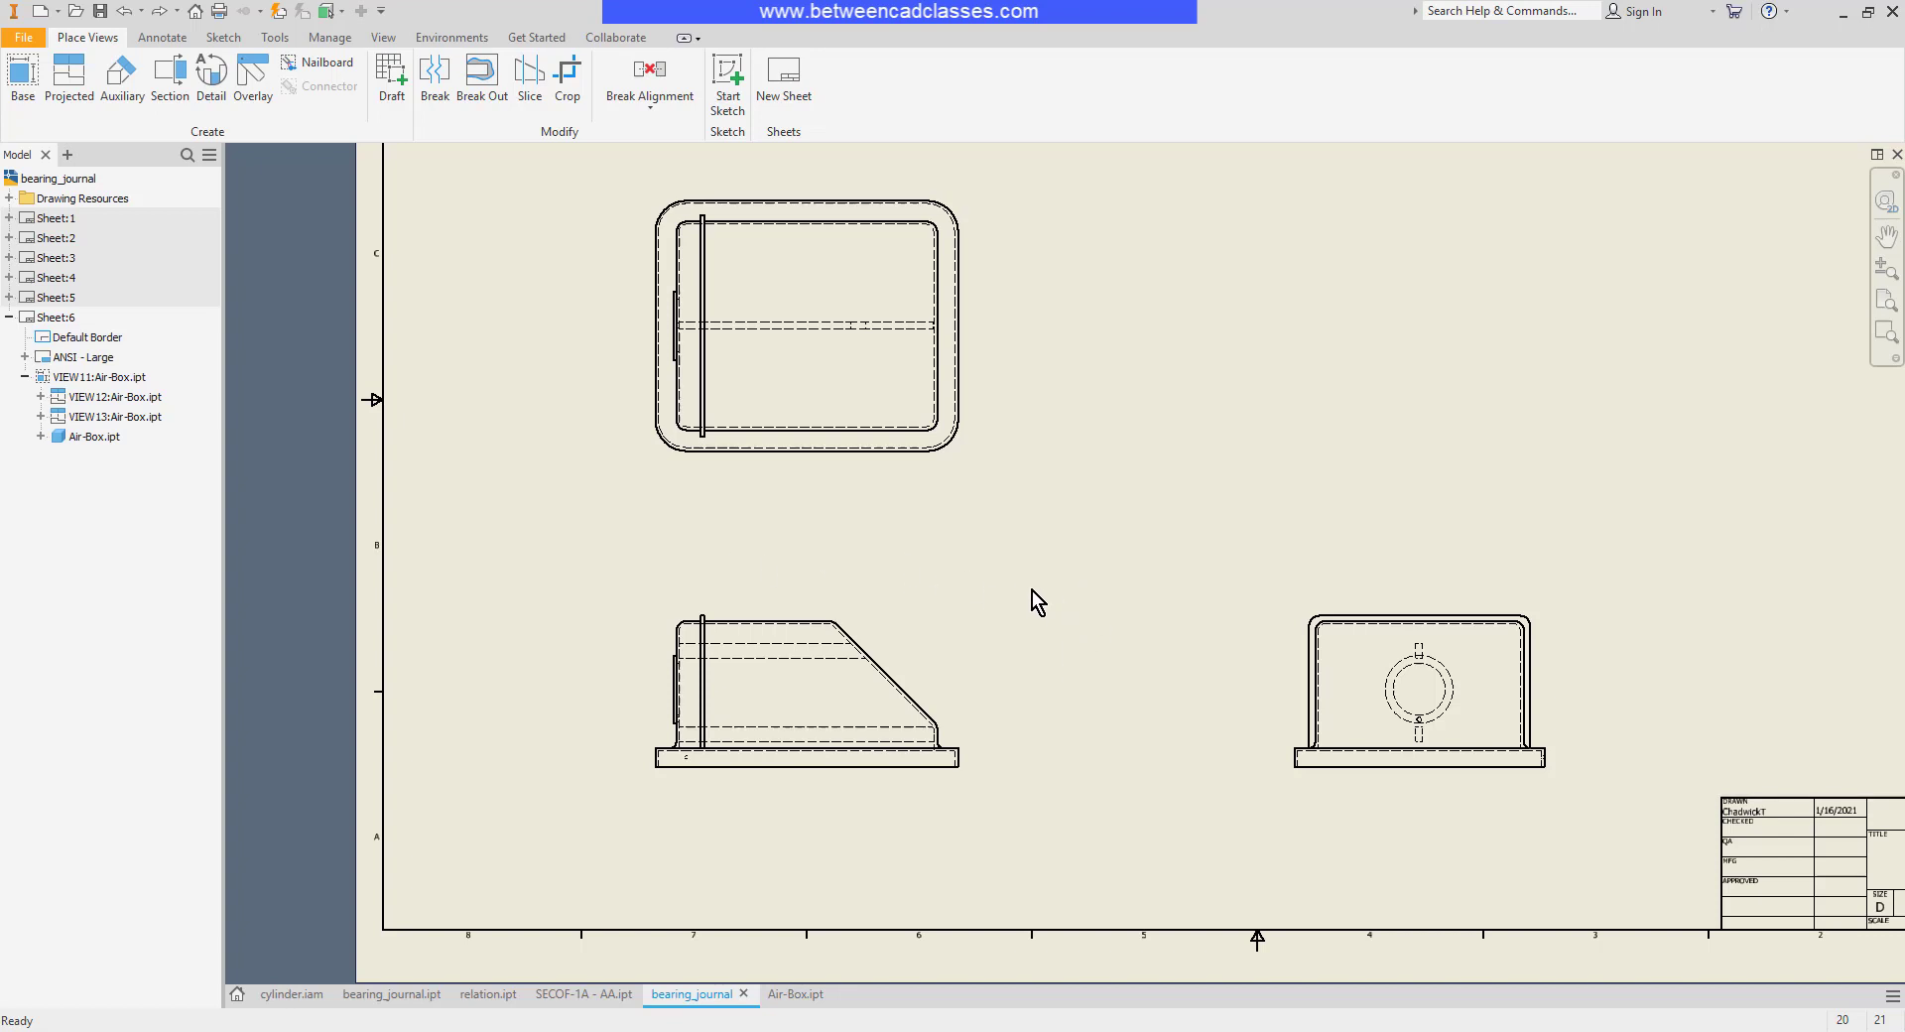
{"action": "mouse_move", "coordinate": [482, 75]}
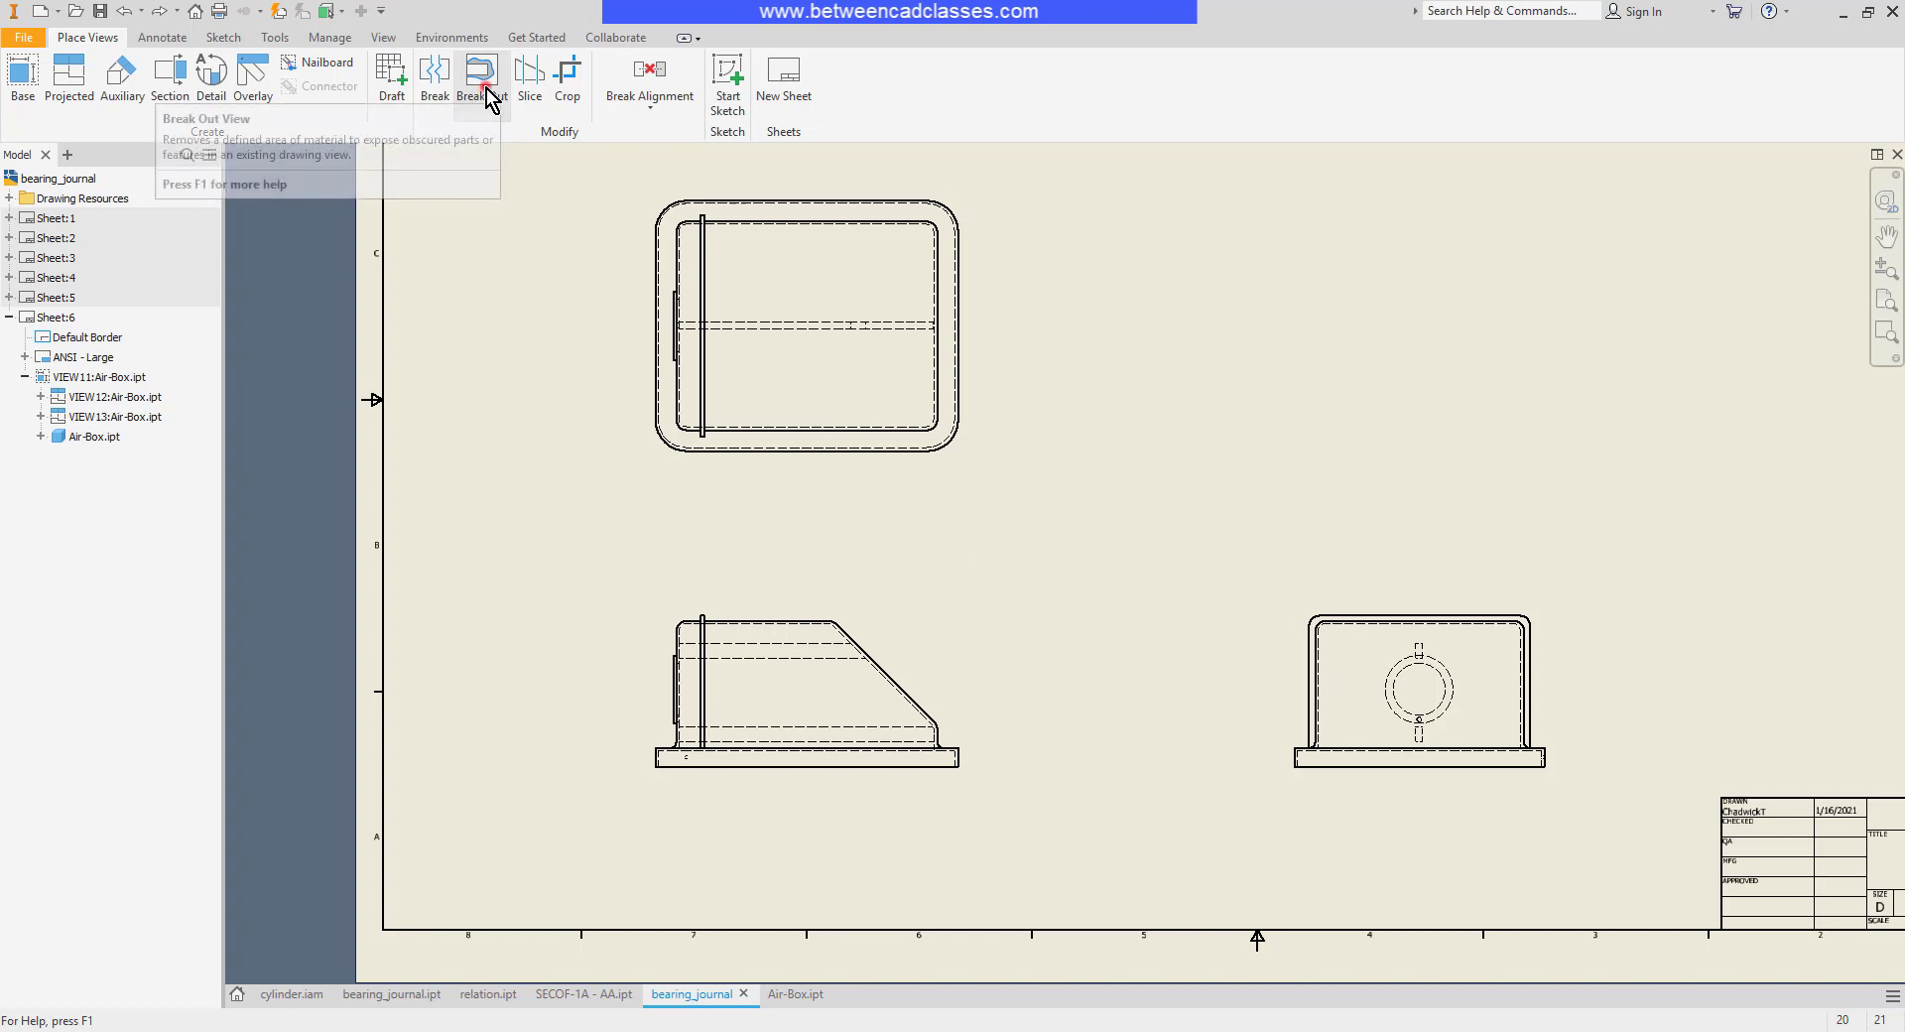
{"action": "left_click", "coordinate": [481, 76]}
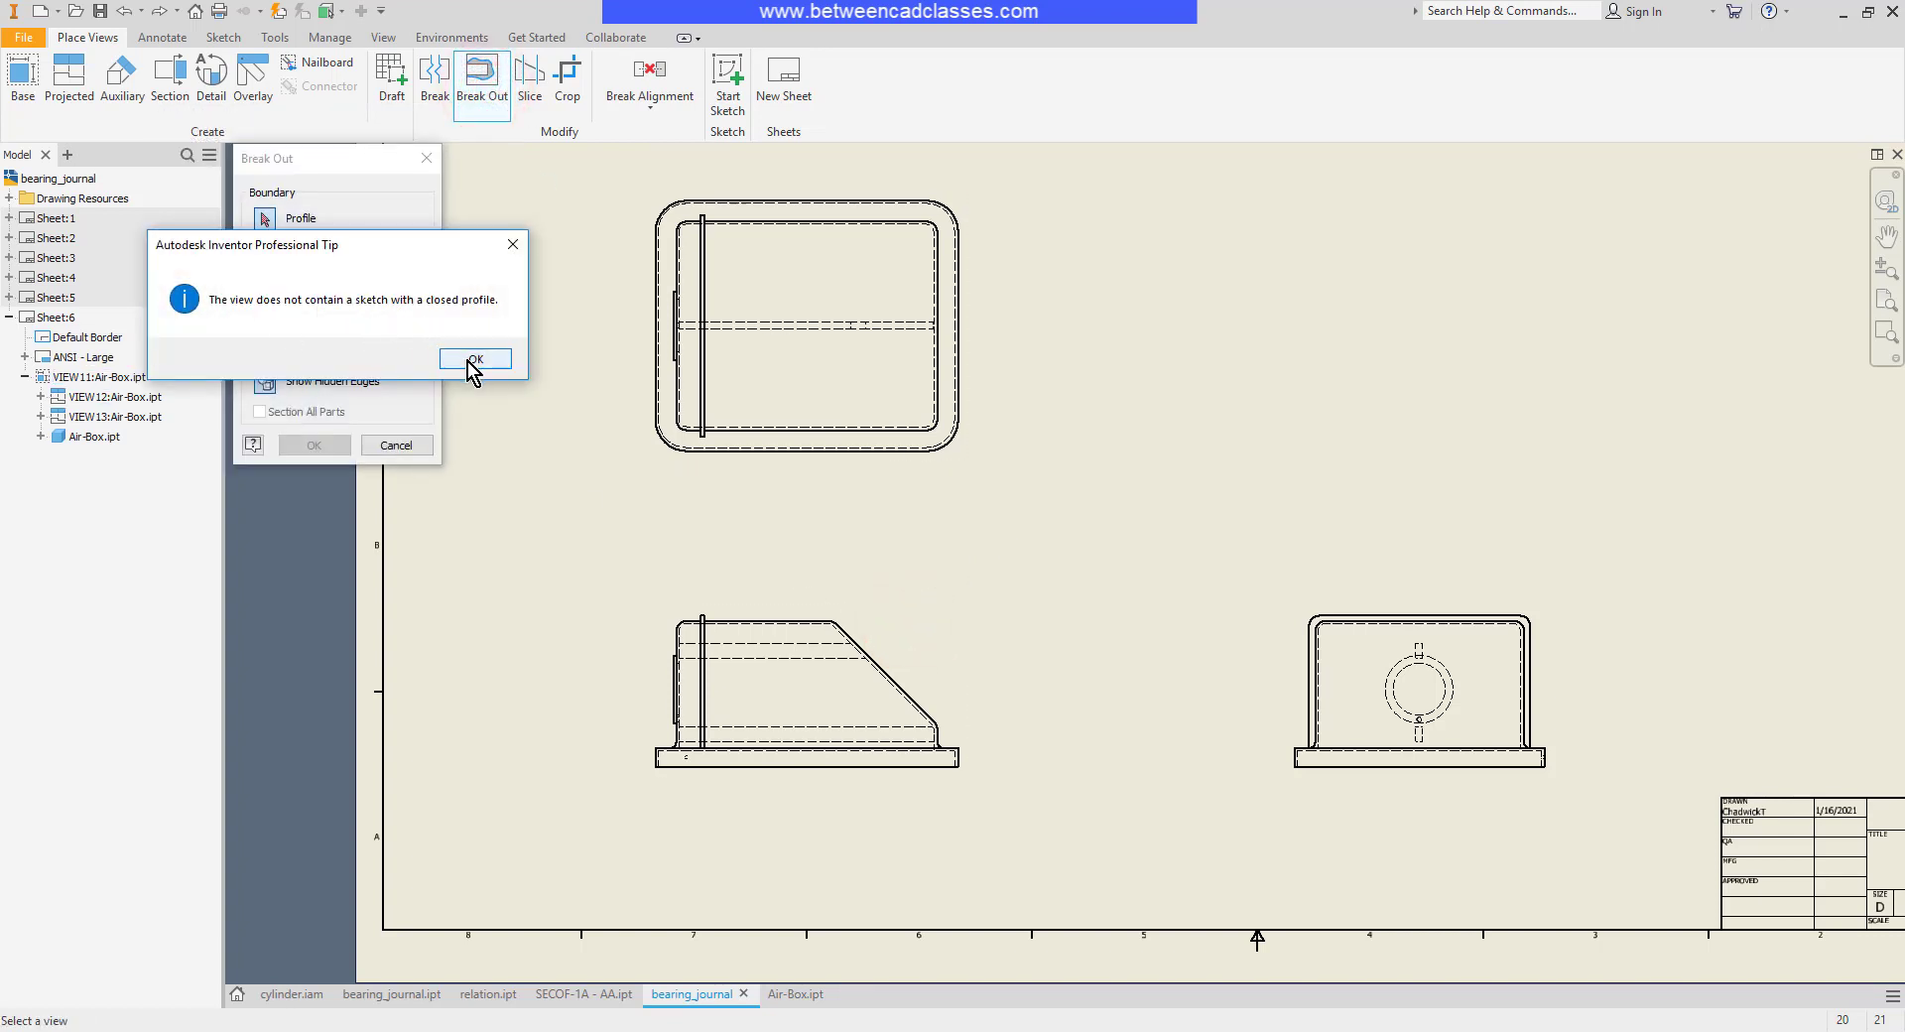
{"action": "left_click", "coordinate": [475, 358]}
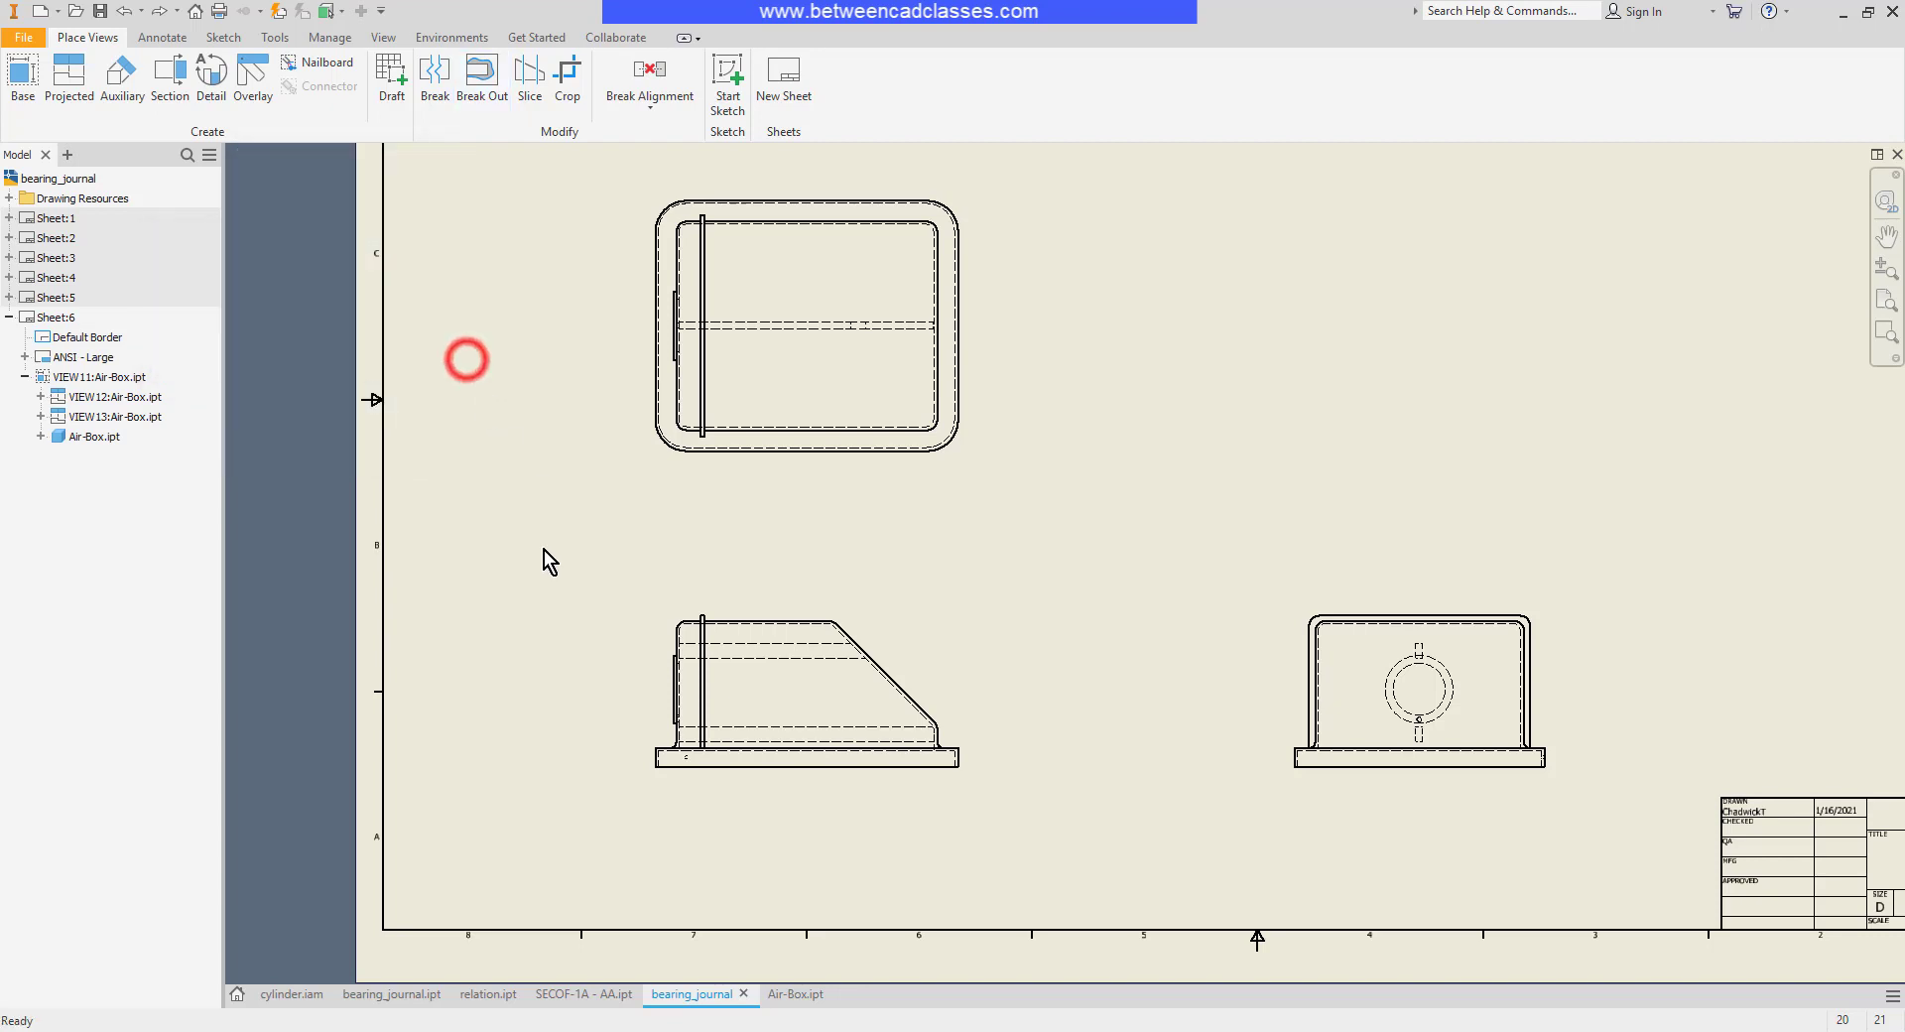
{"action": "left_click", "coordinate": [465, 360]}
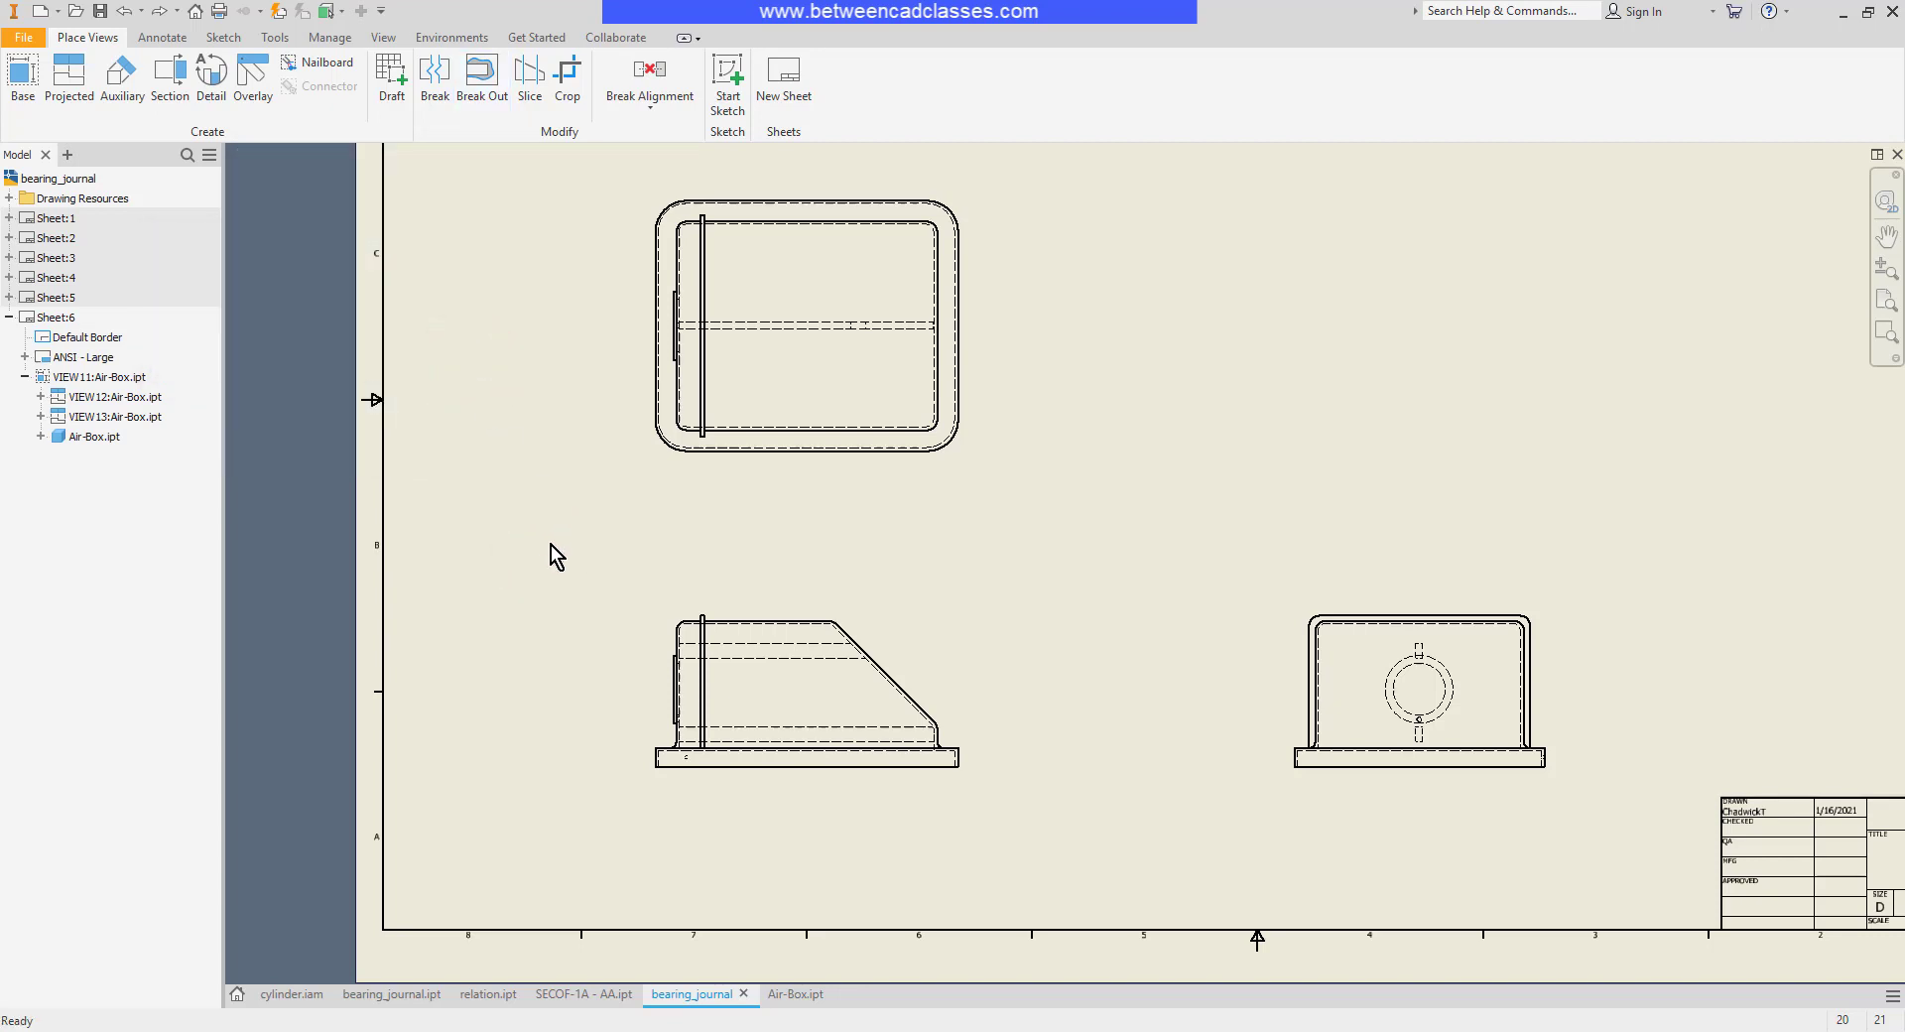
{"action": "mouse_move", "coordinate": [561, 379]}
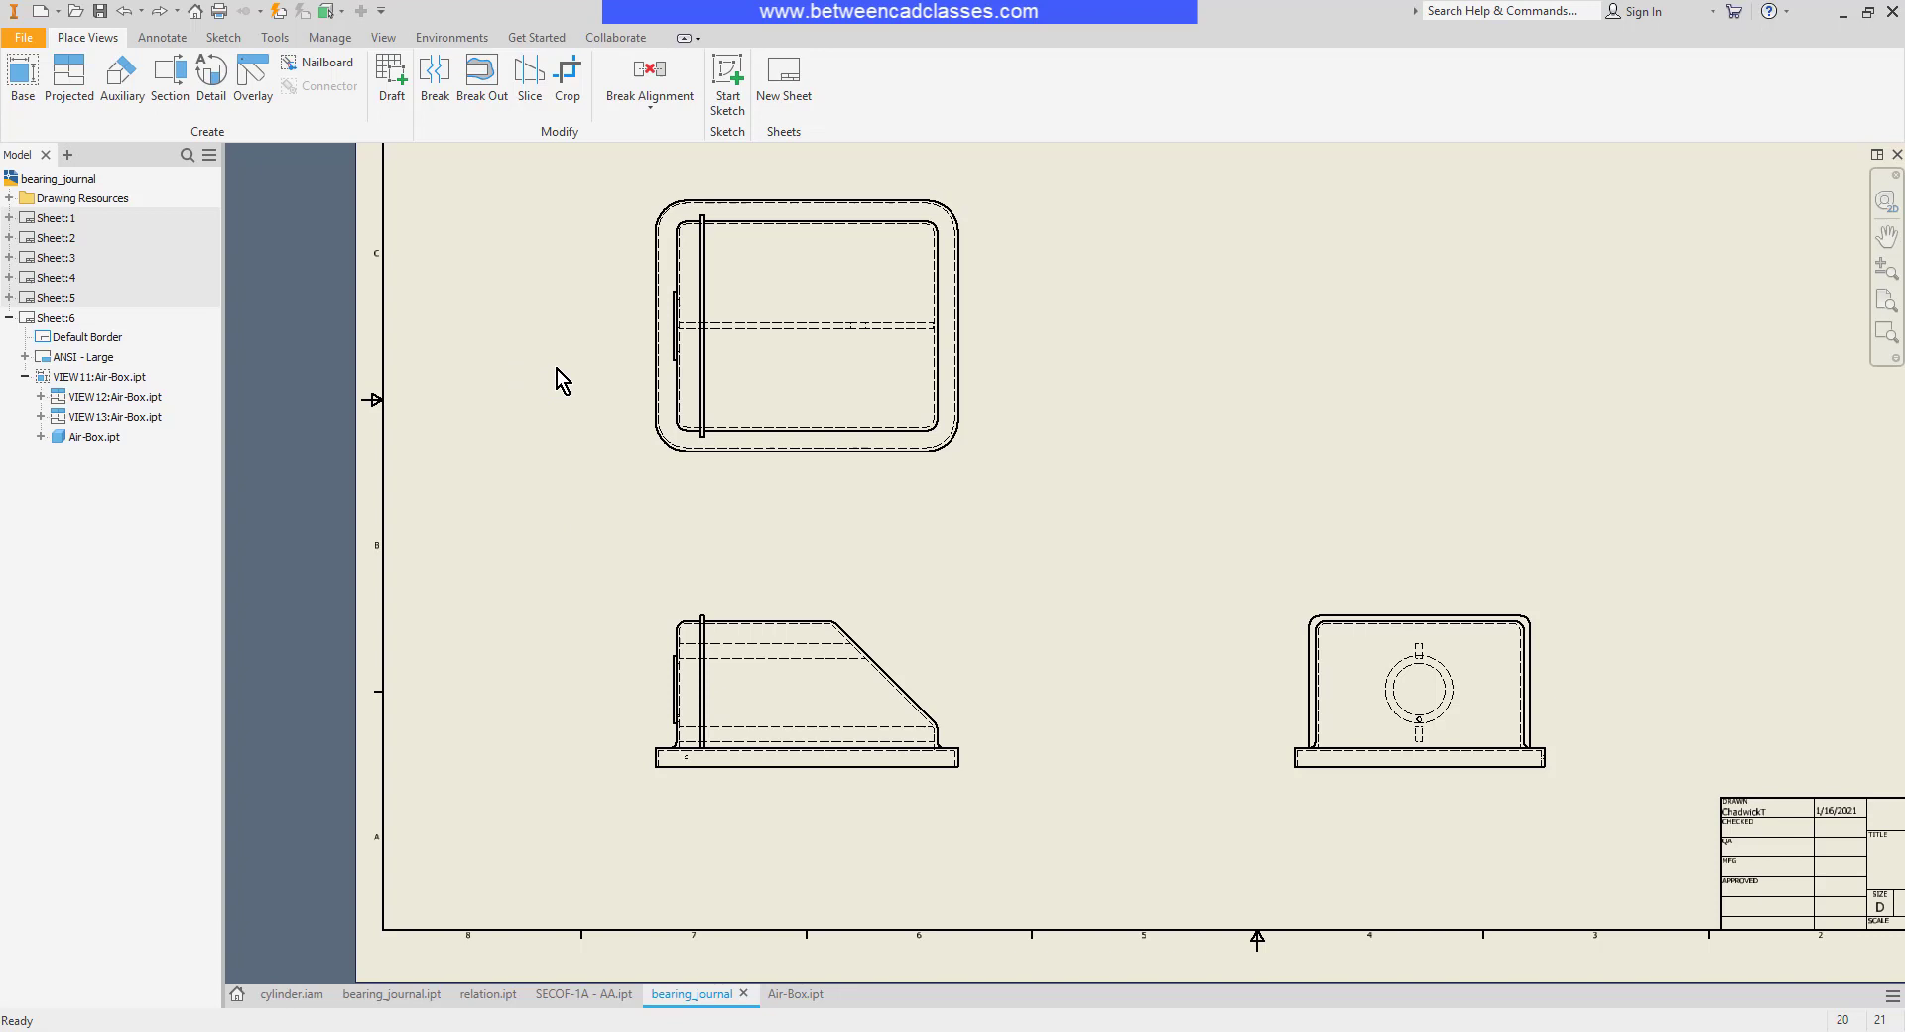
{"action": "left_click", "coordinate": [222, 36]}
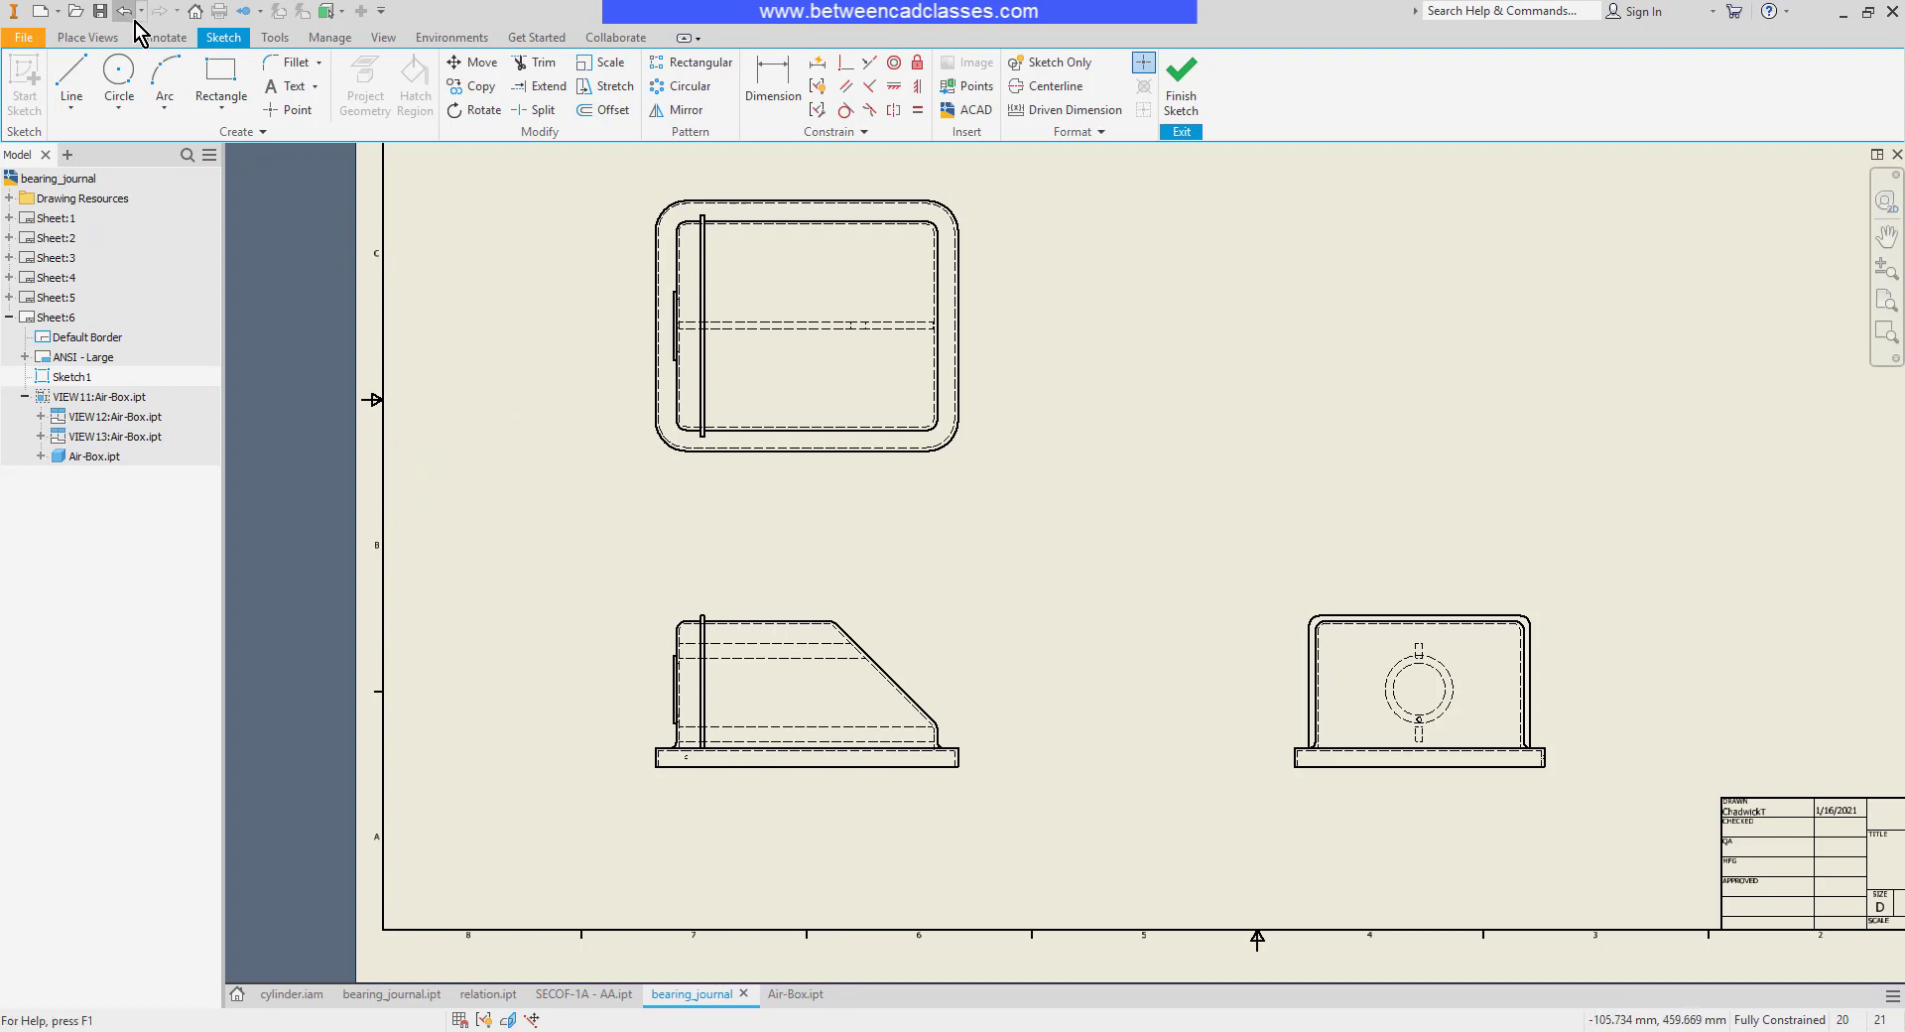
Undo the sheet sketch and start Sketch1 attached to front view VIEW11
{"action": "left_click", "coordinate": [86, 36]}
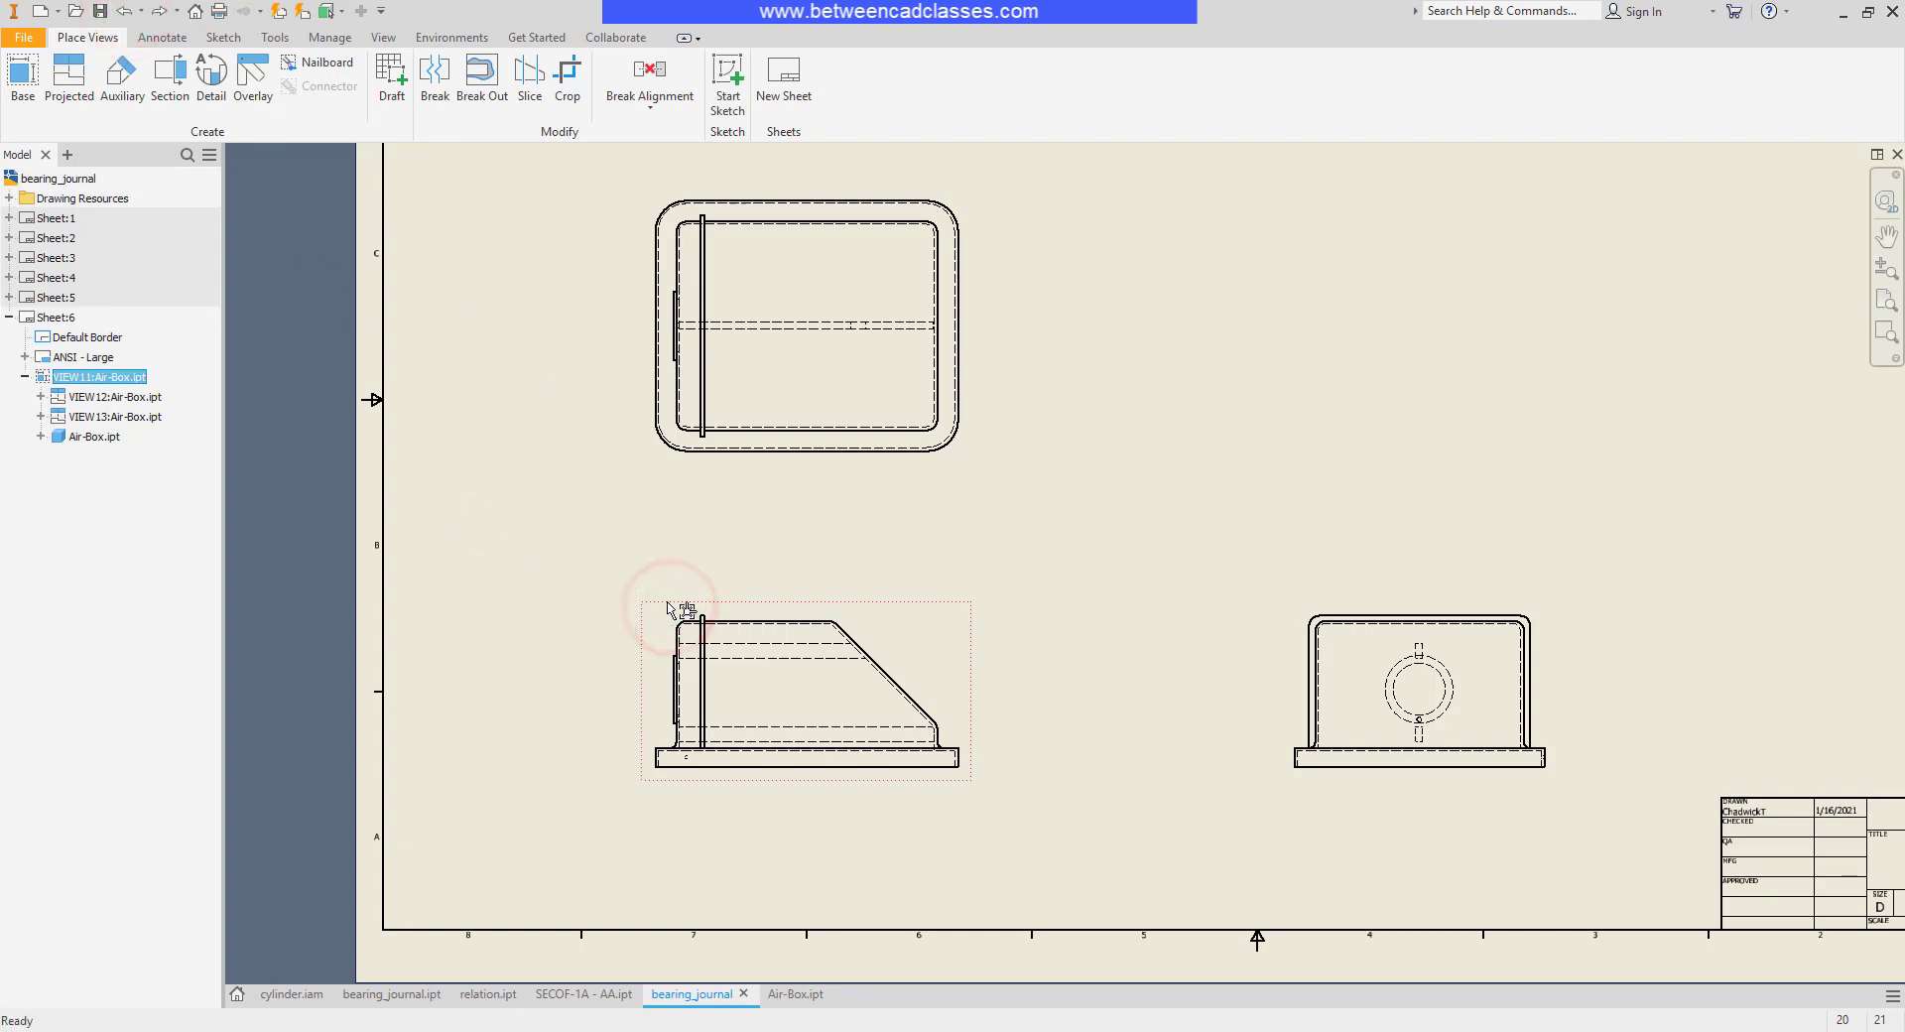
{"action": "left_click", "coordinate": [222, 37]}
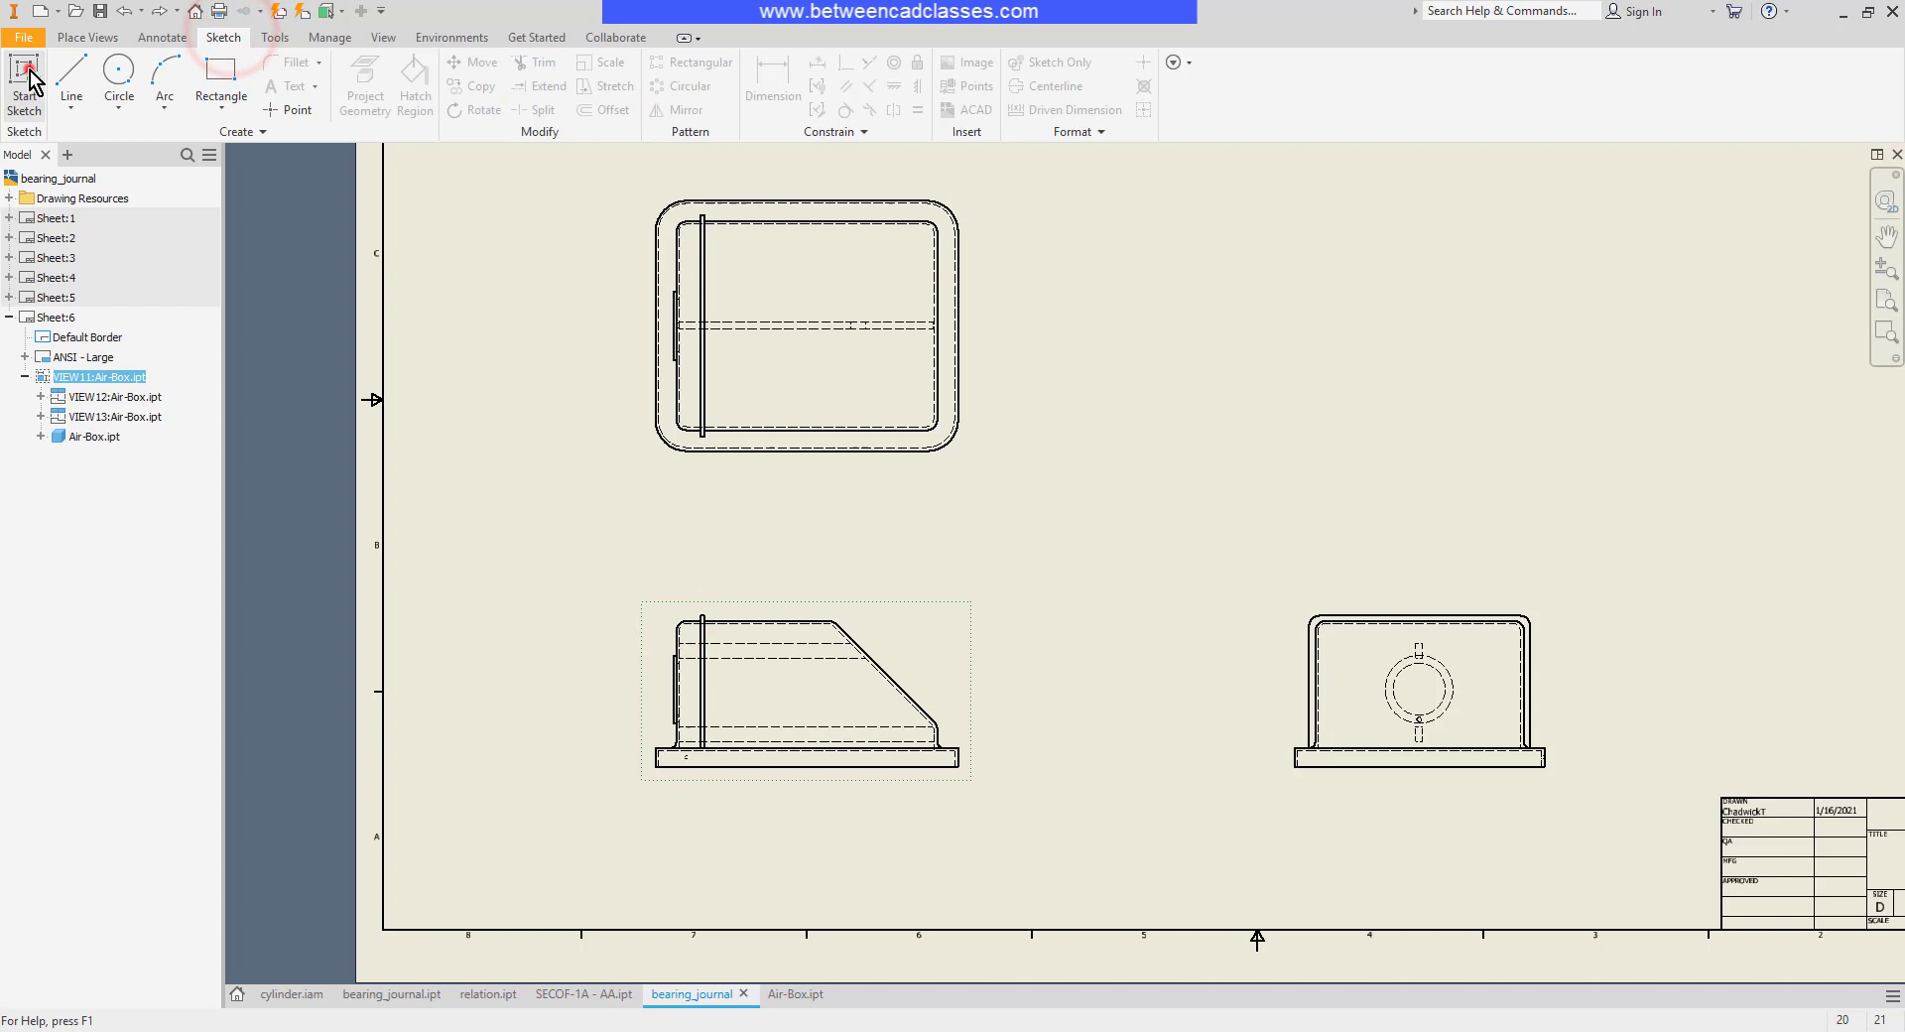
{"action": "left_click", "coordinate": [23, 82]}
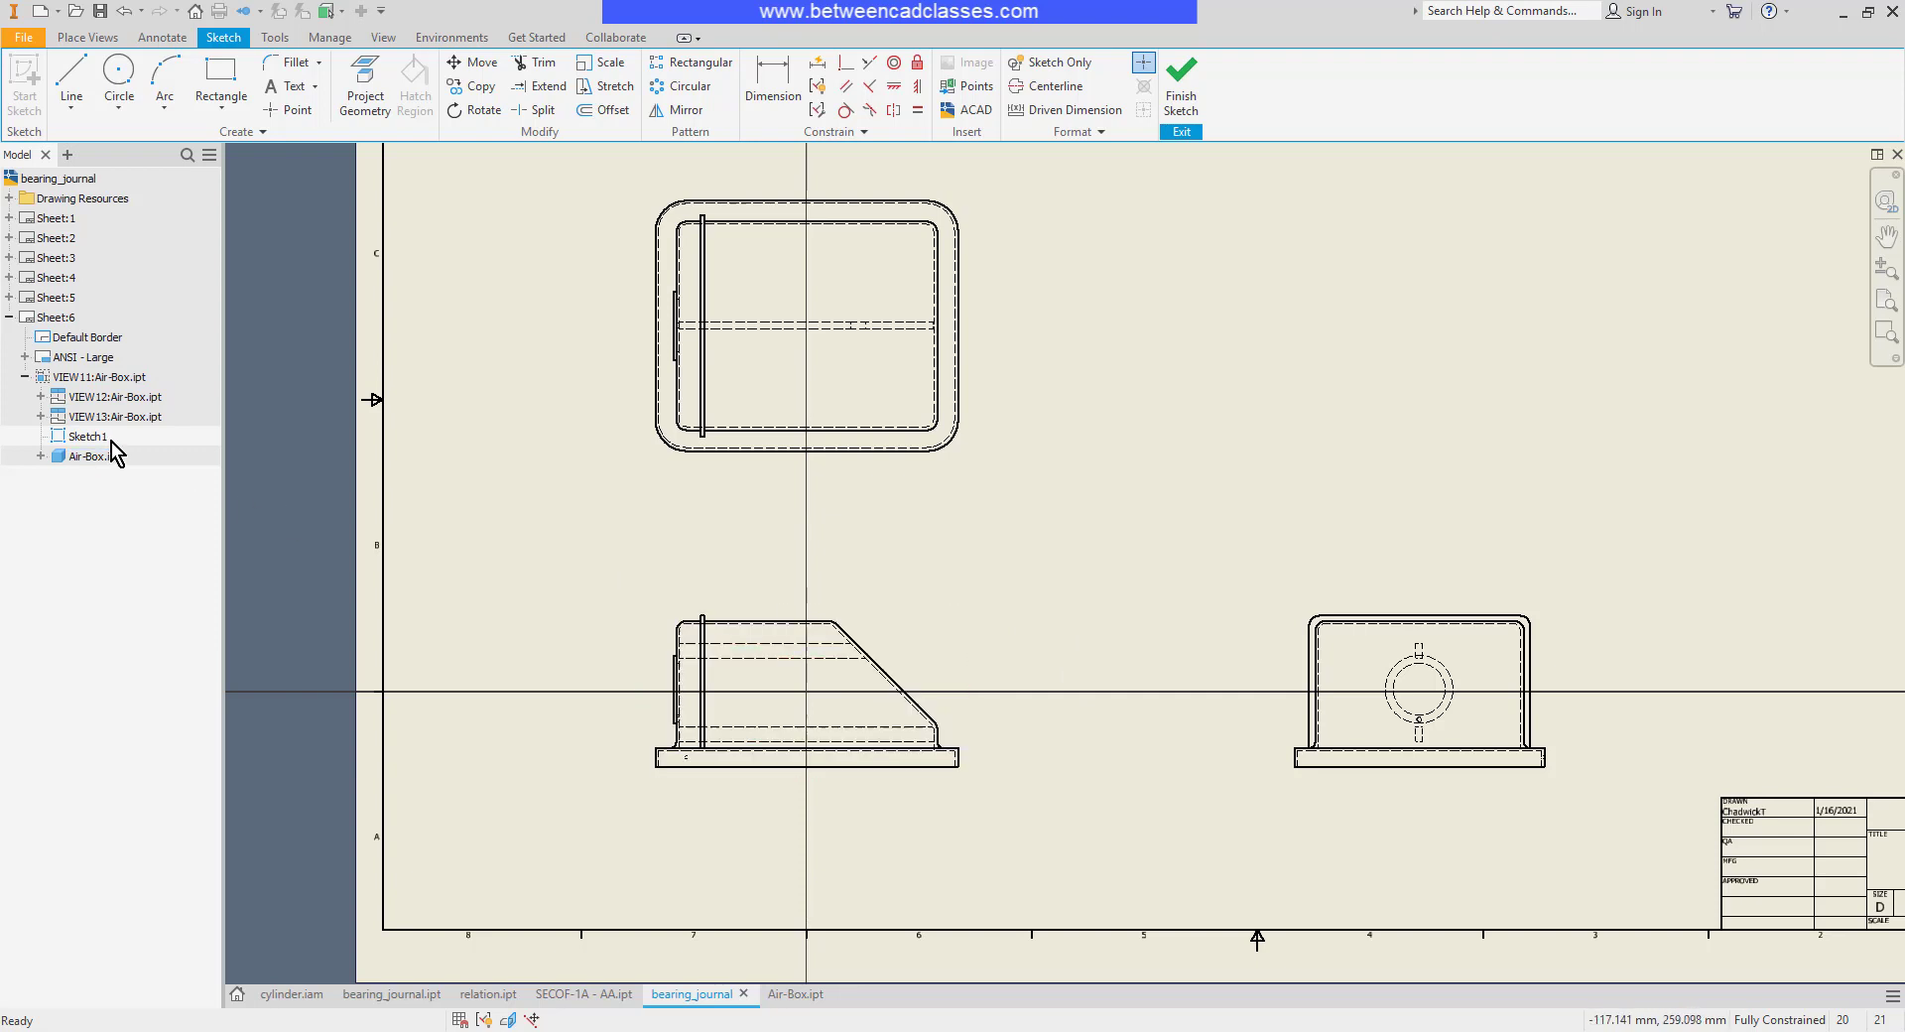
Draw a closed jagged polyline around the air-box's sloped end and finish the sketch
{"action": "left_click", "coordinate": [99, 378]}
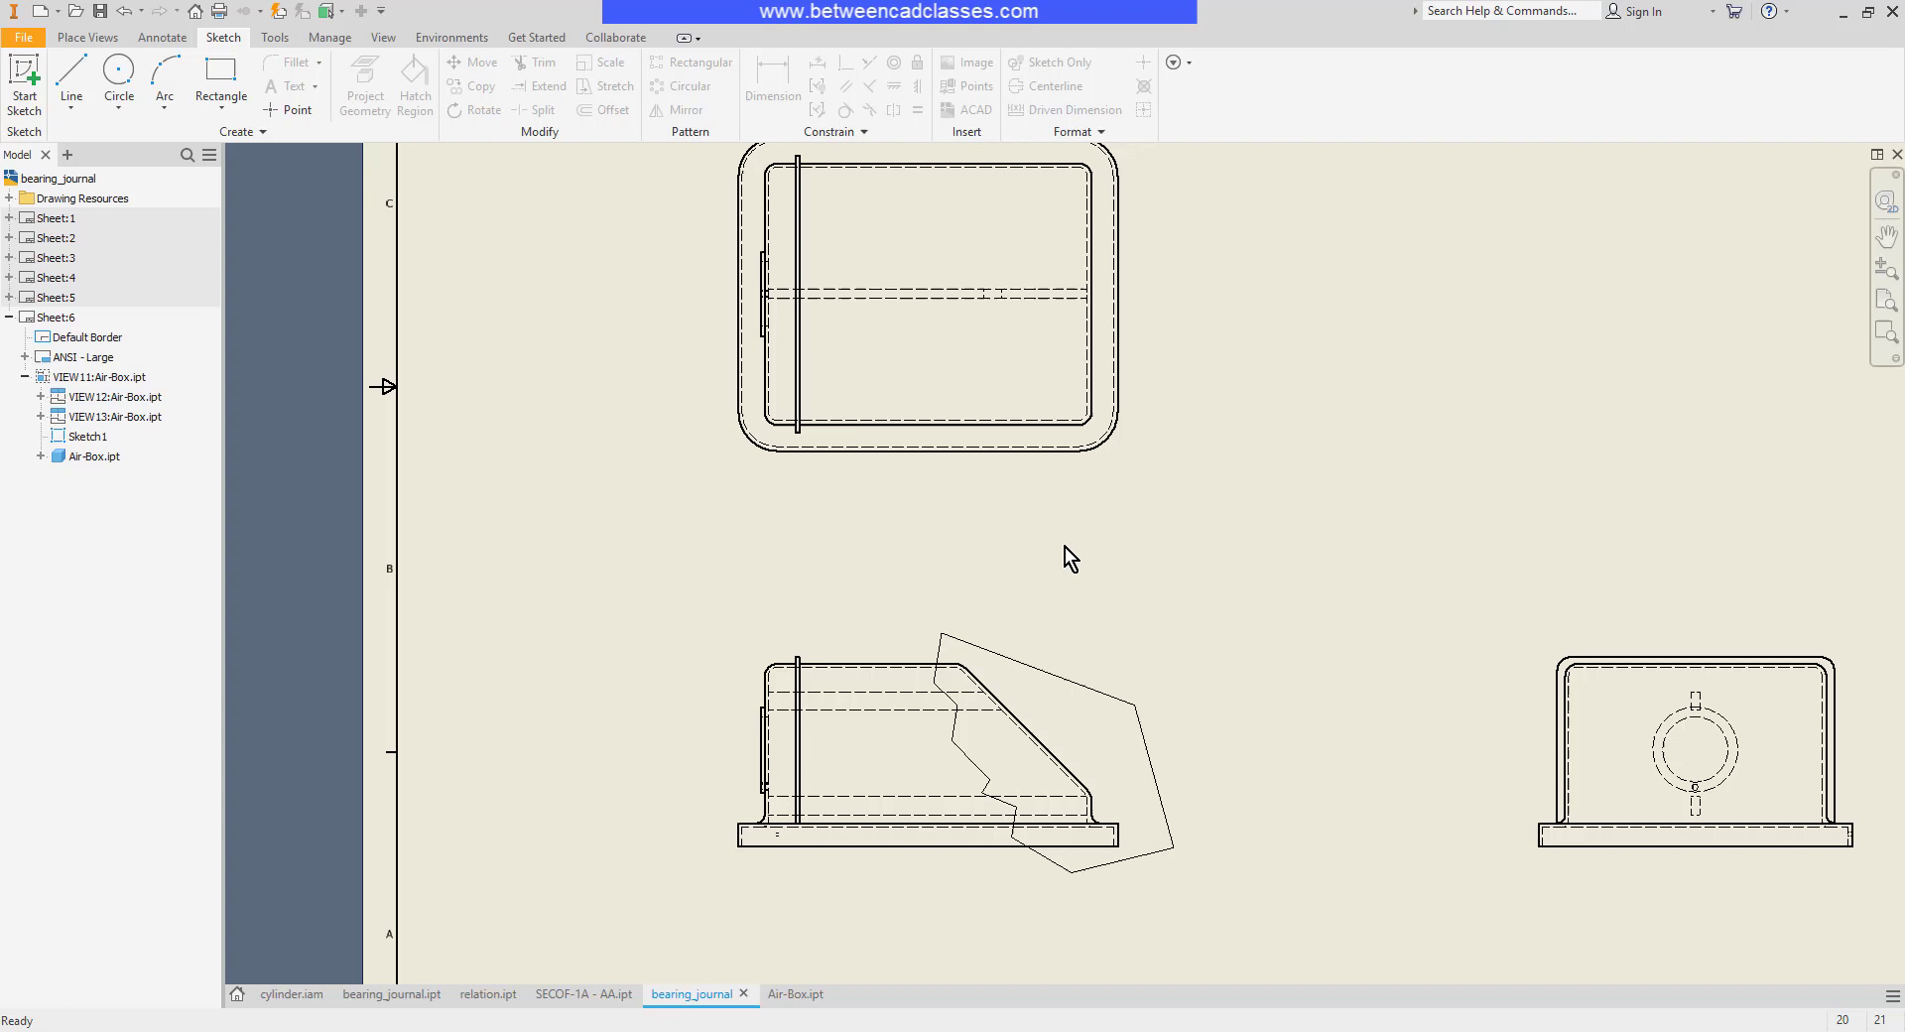
{"action": "mouse_move", "coordinate": [1032, 545]}
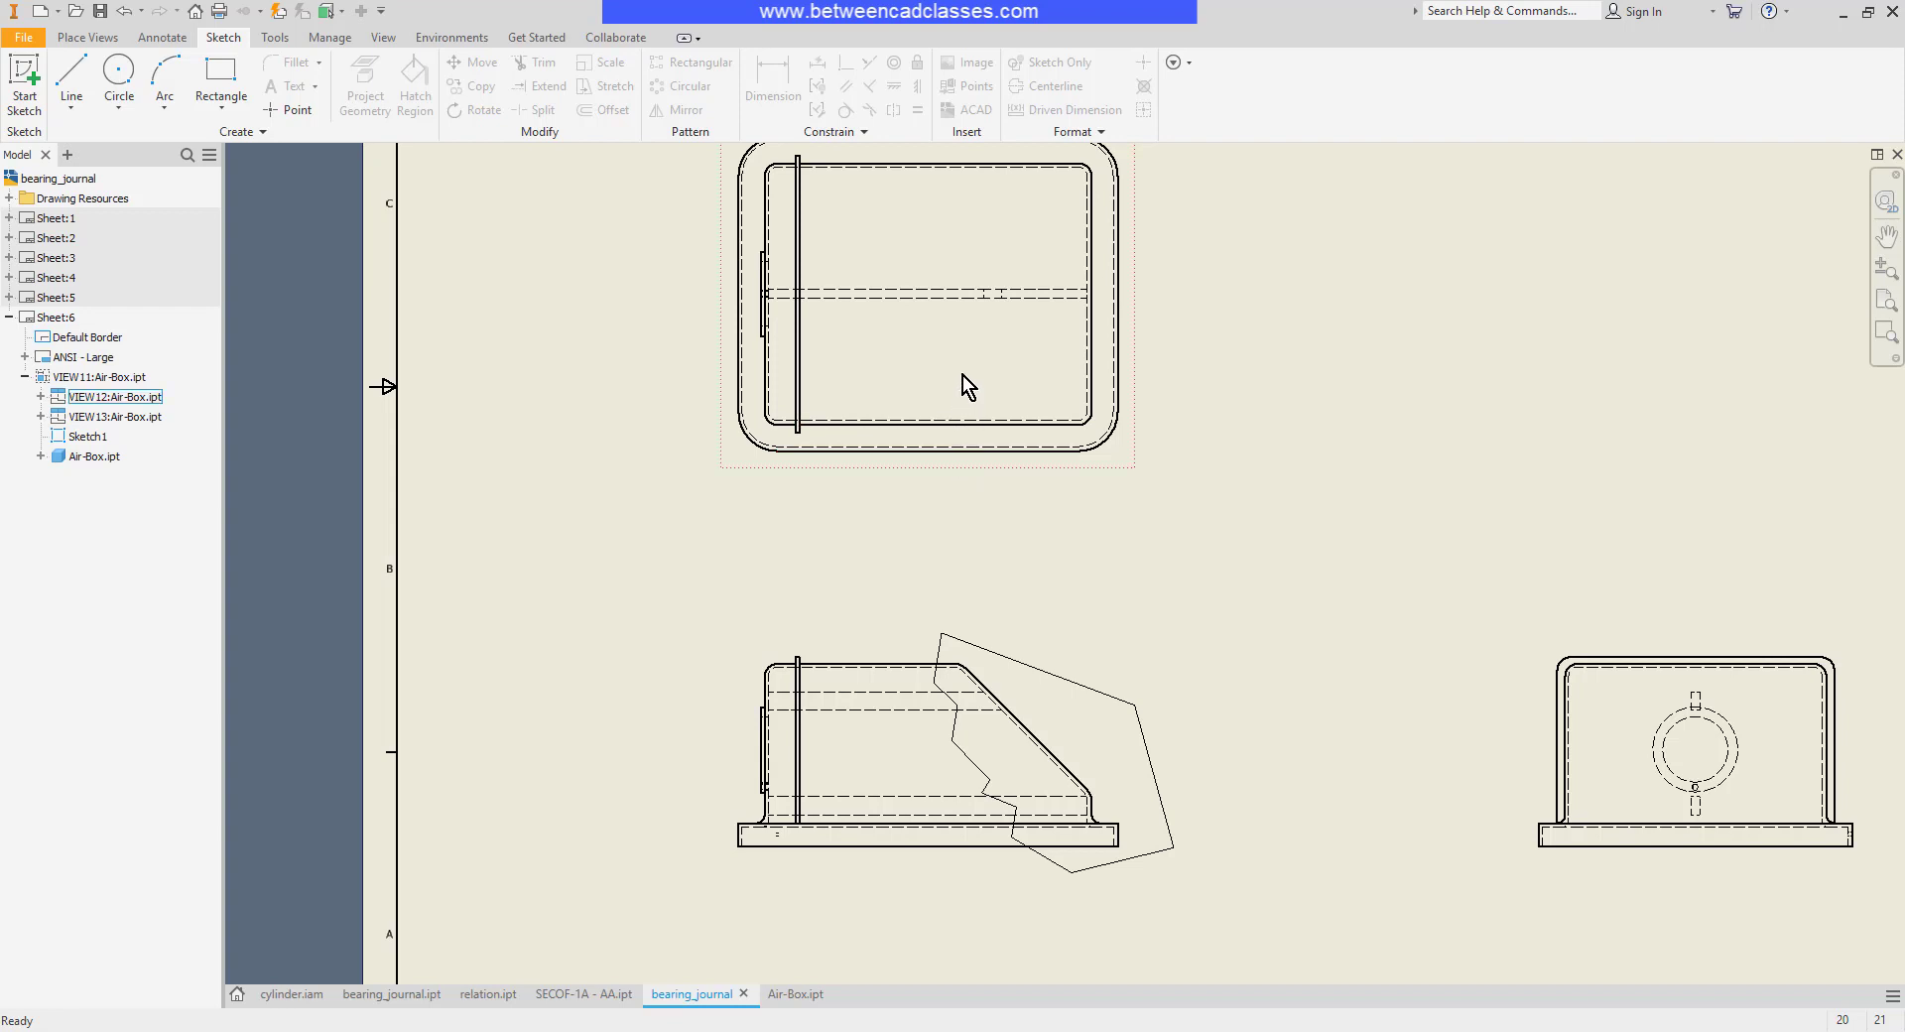
{"action": "mouse_move", "coordinate": [1010, 474]}
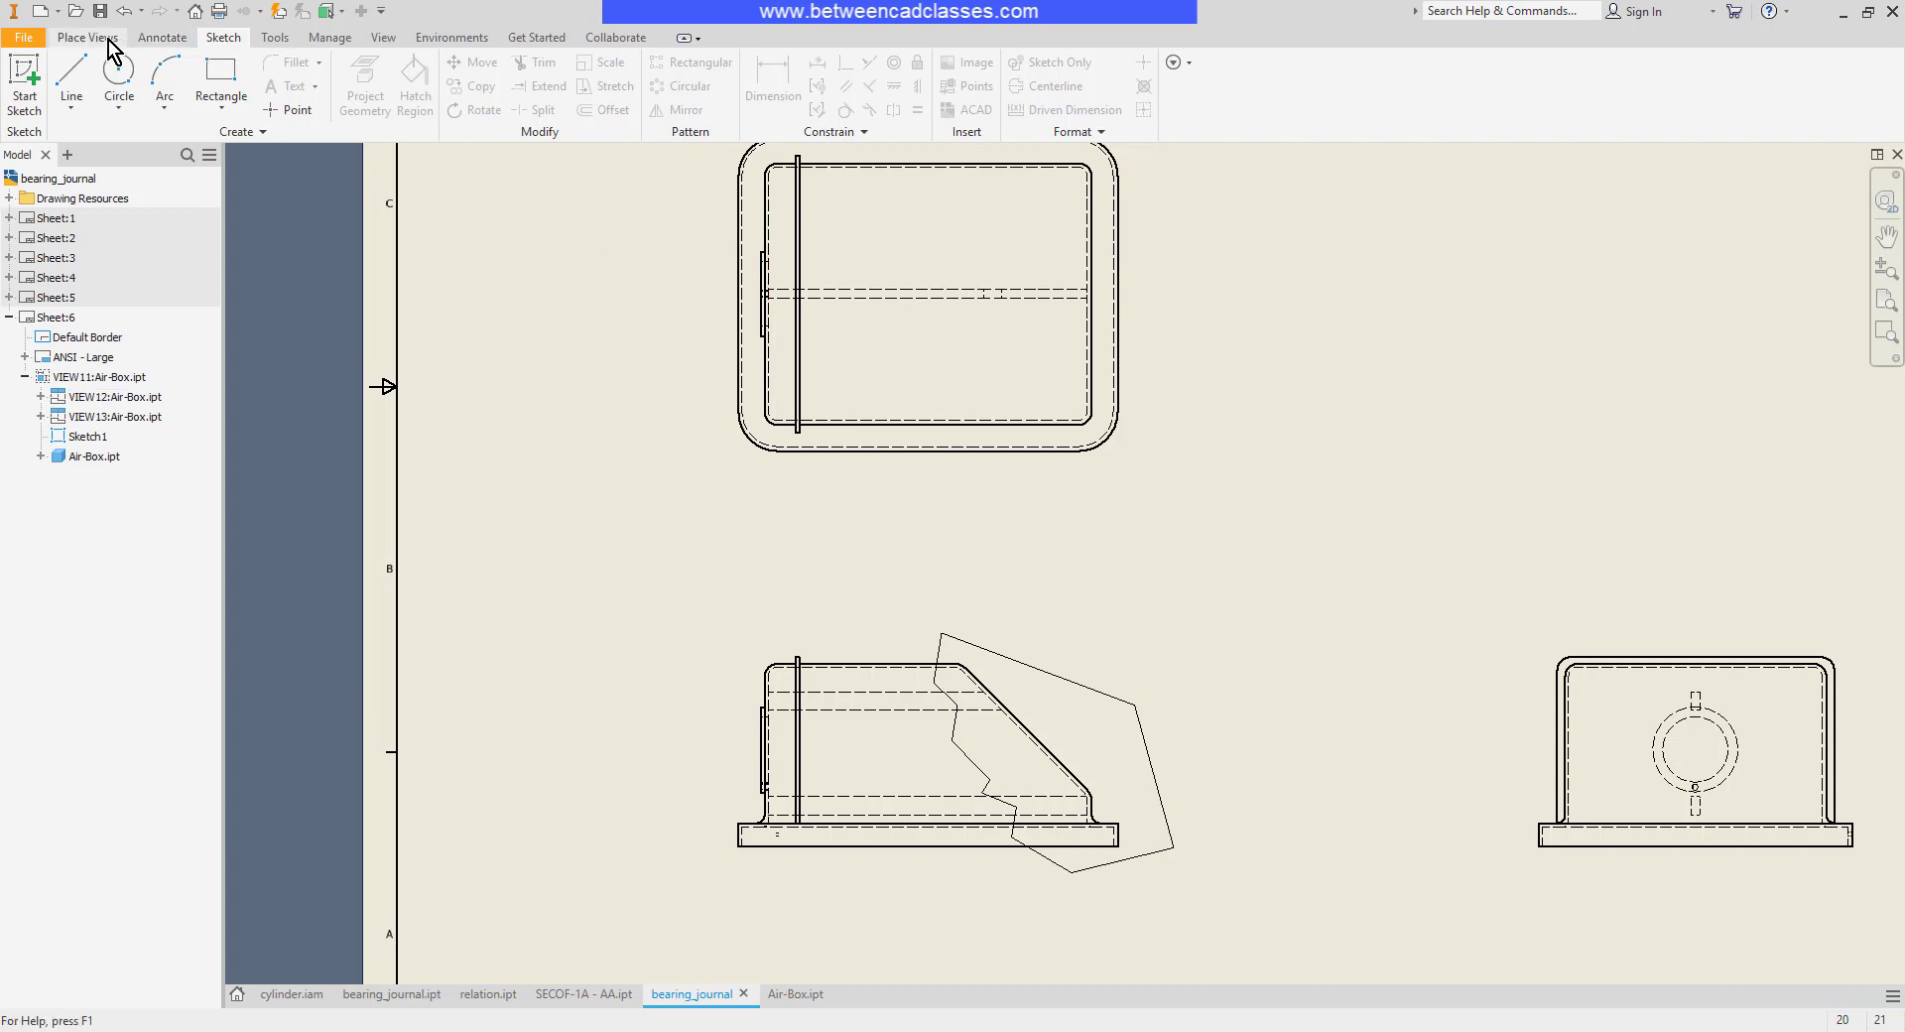
{"action": "left_click", "coordinate": [161, 37]}
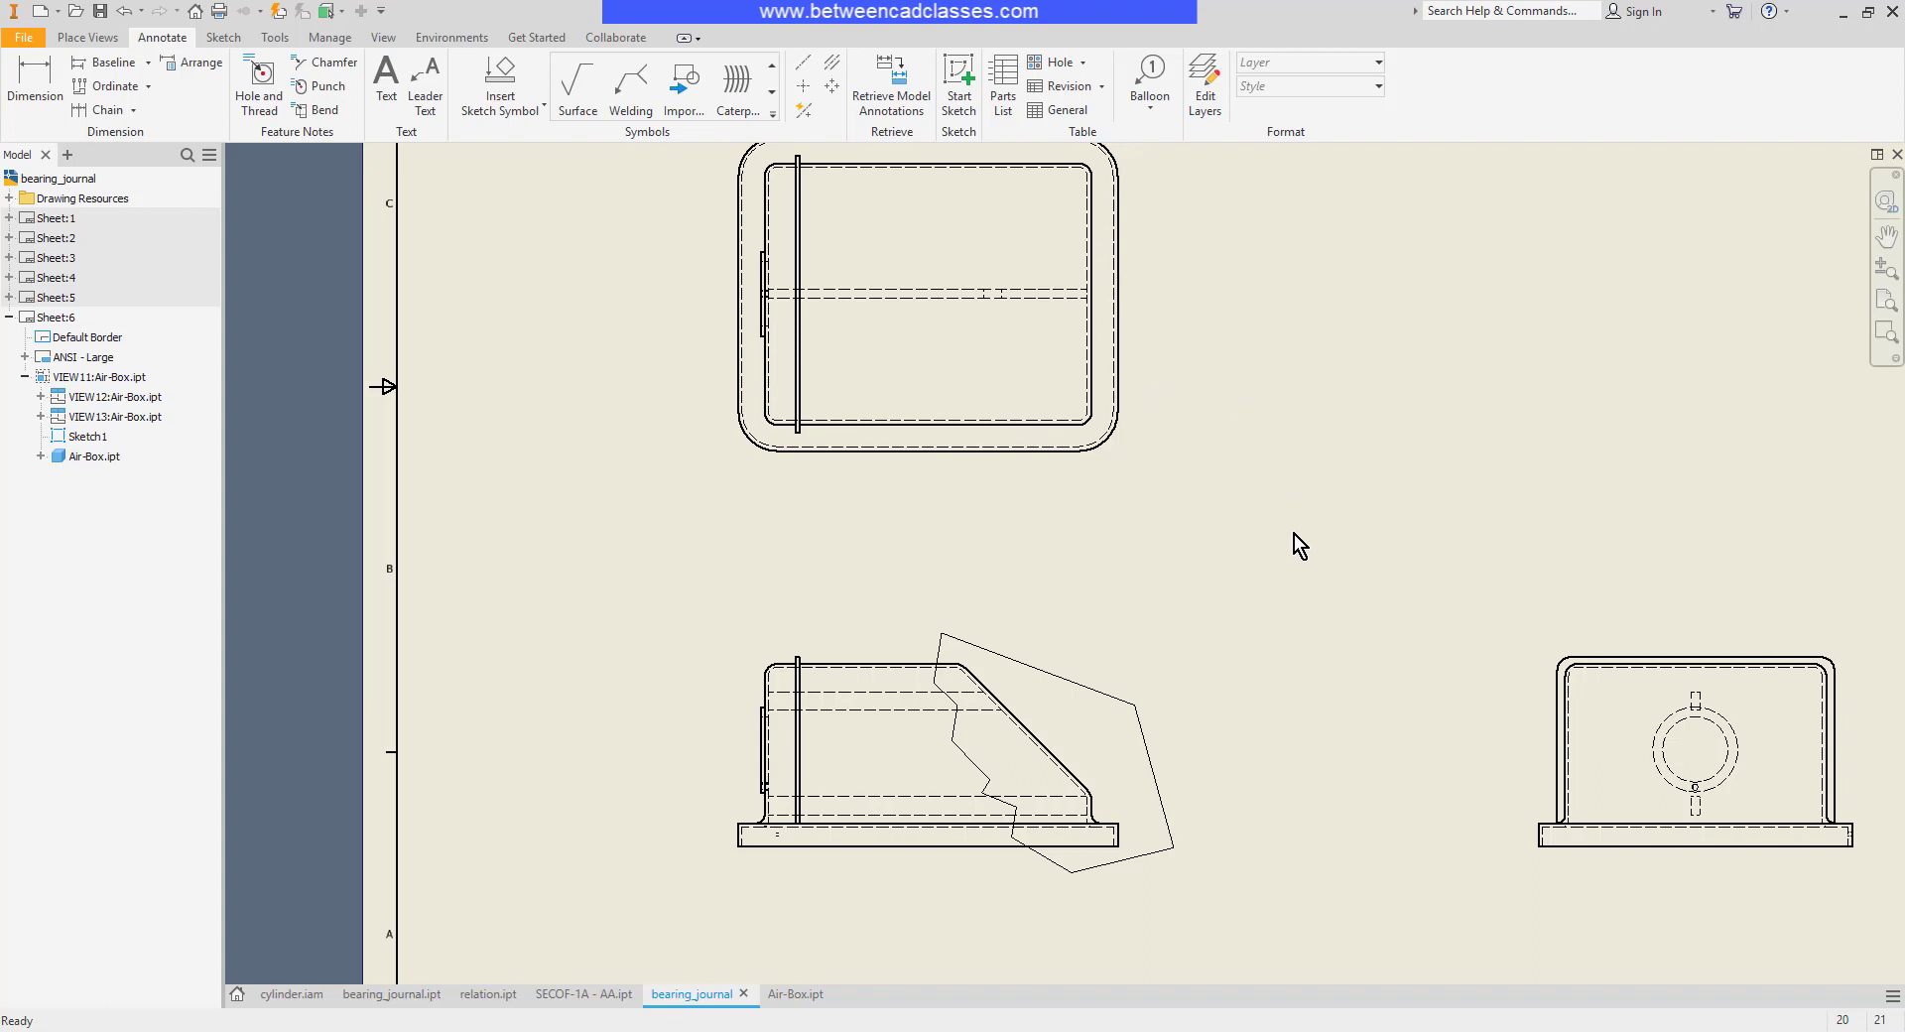
Break out the front view within the jagged profile, From Point, depth 30
{"action": "left_click", "coordinate": [88, 36]}
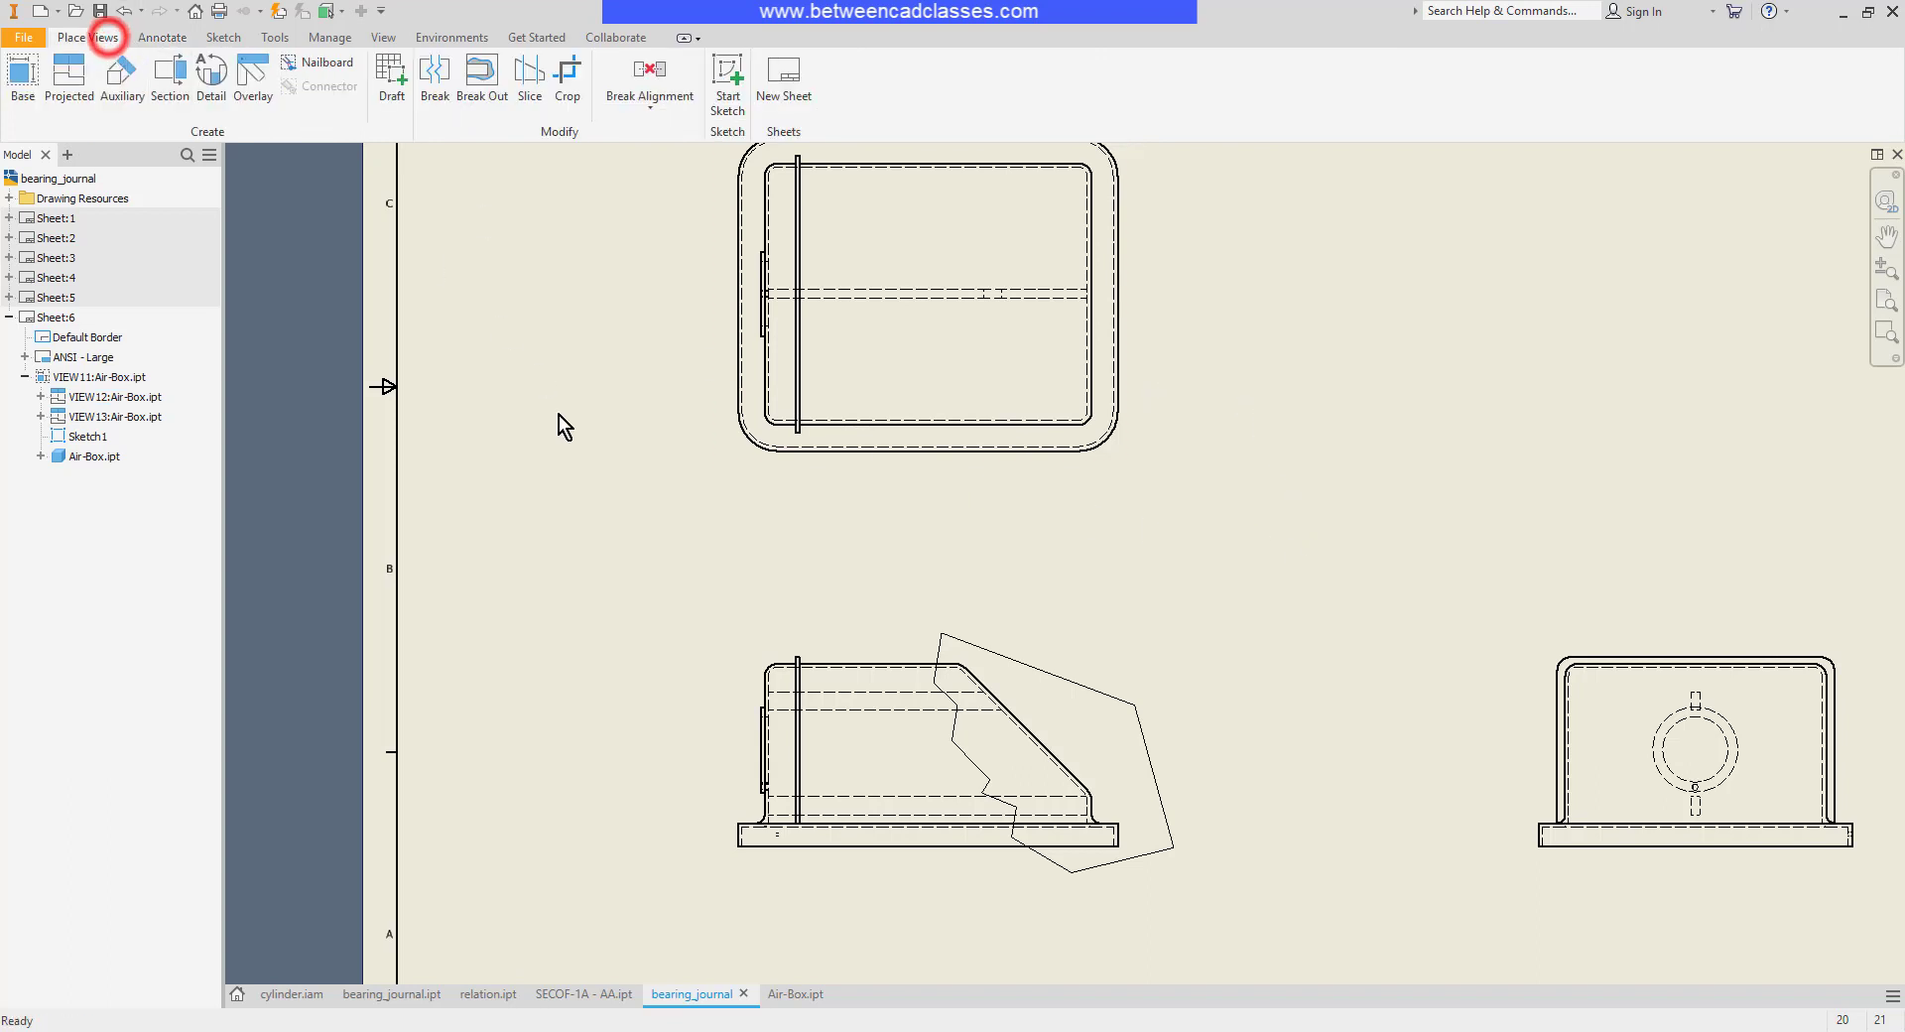
{"action": "mouse_move", "coordinate": [481, 72]}
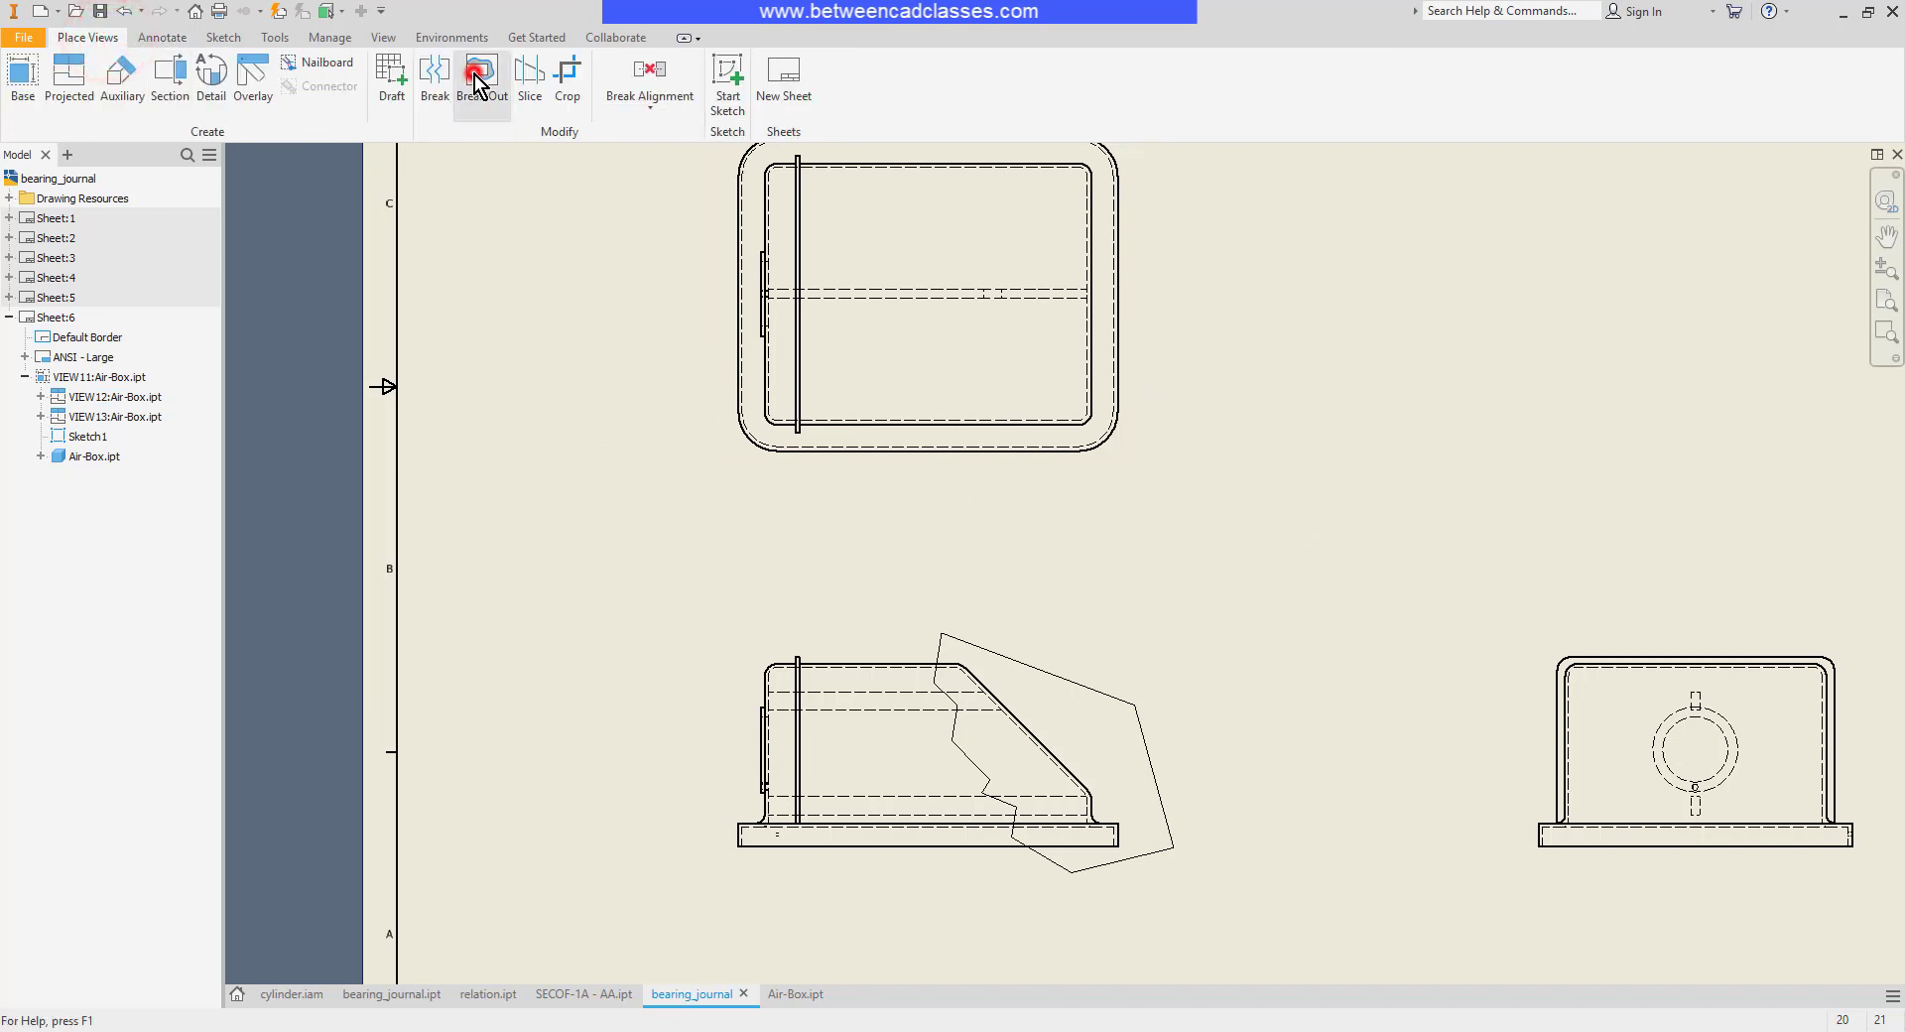
{"action": "left_click", "coordinate": [481, 79]}
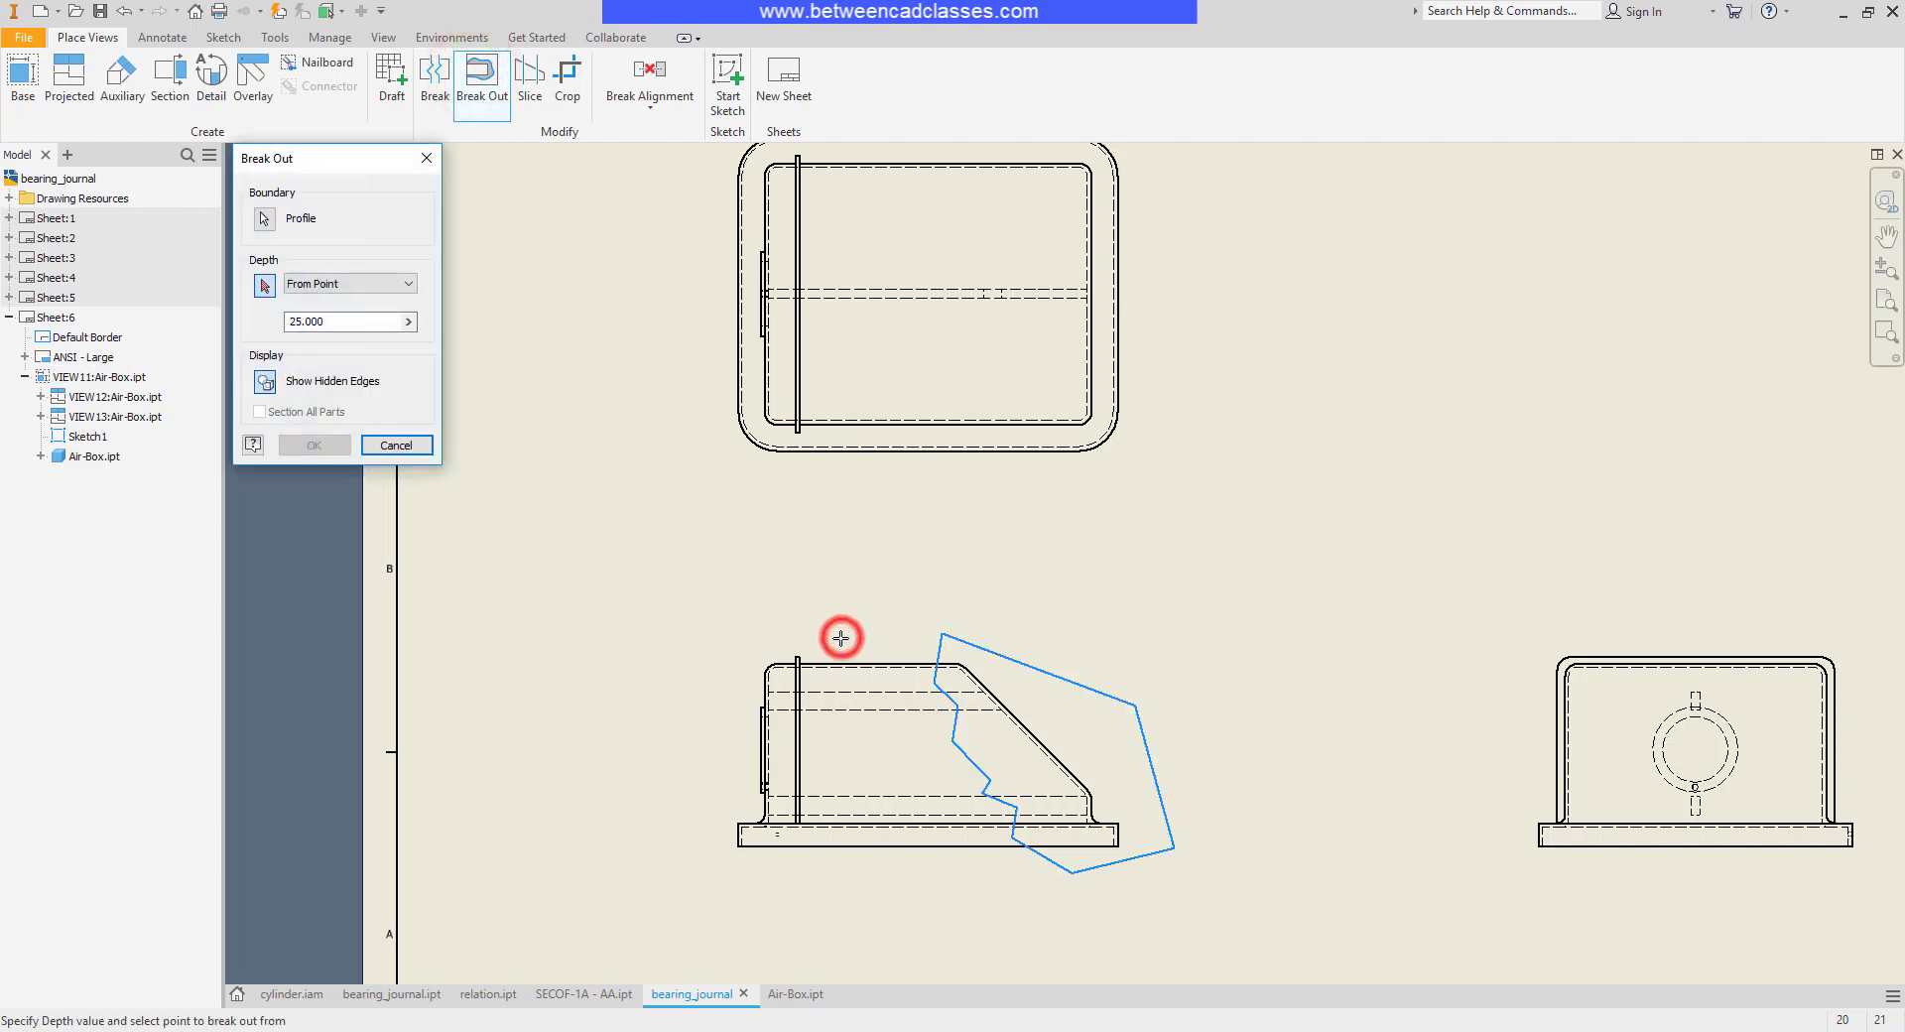
{"action": "mouse_move", "coordinate": [304, 301]}
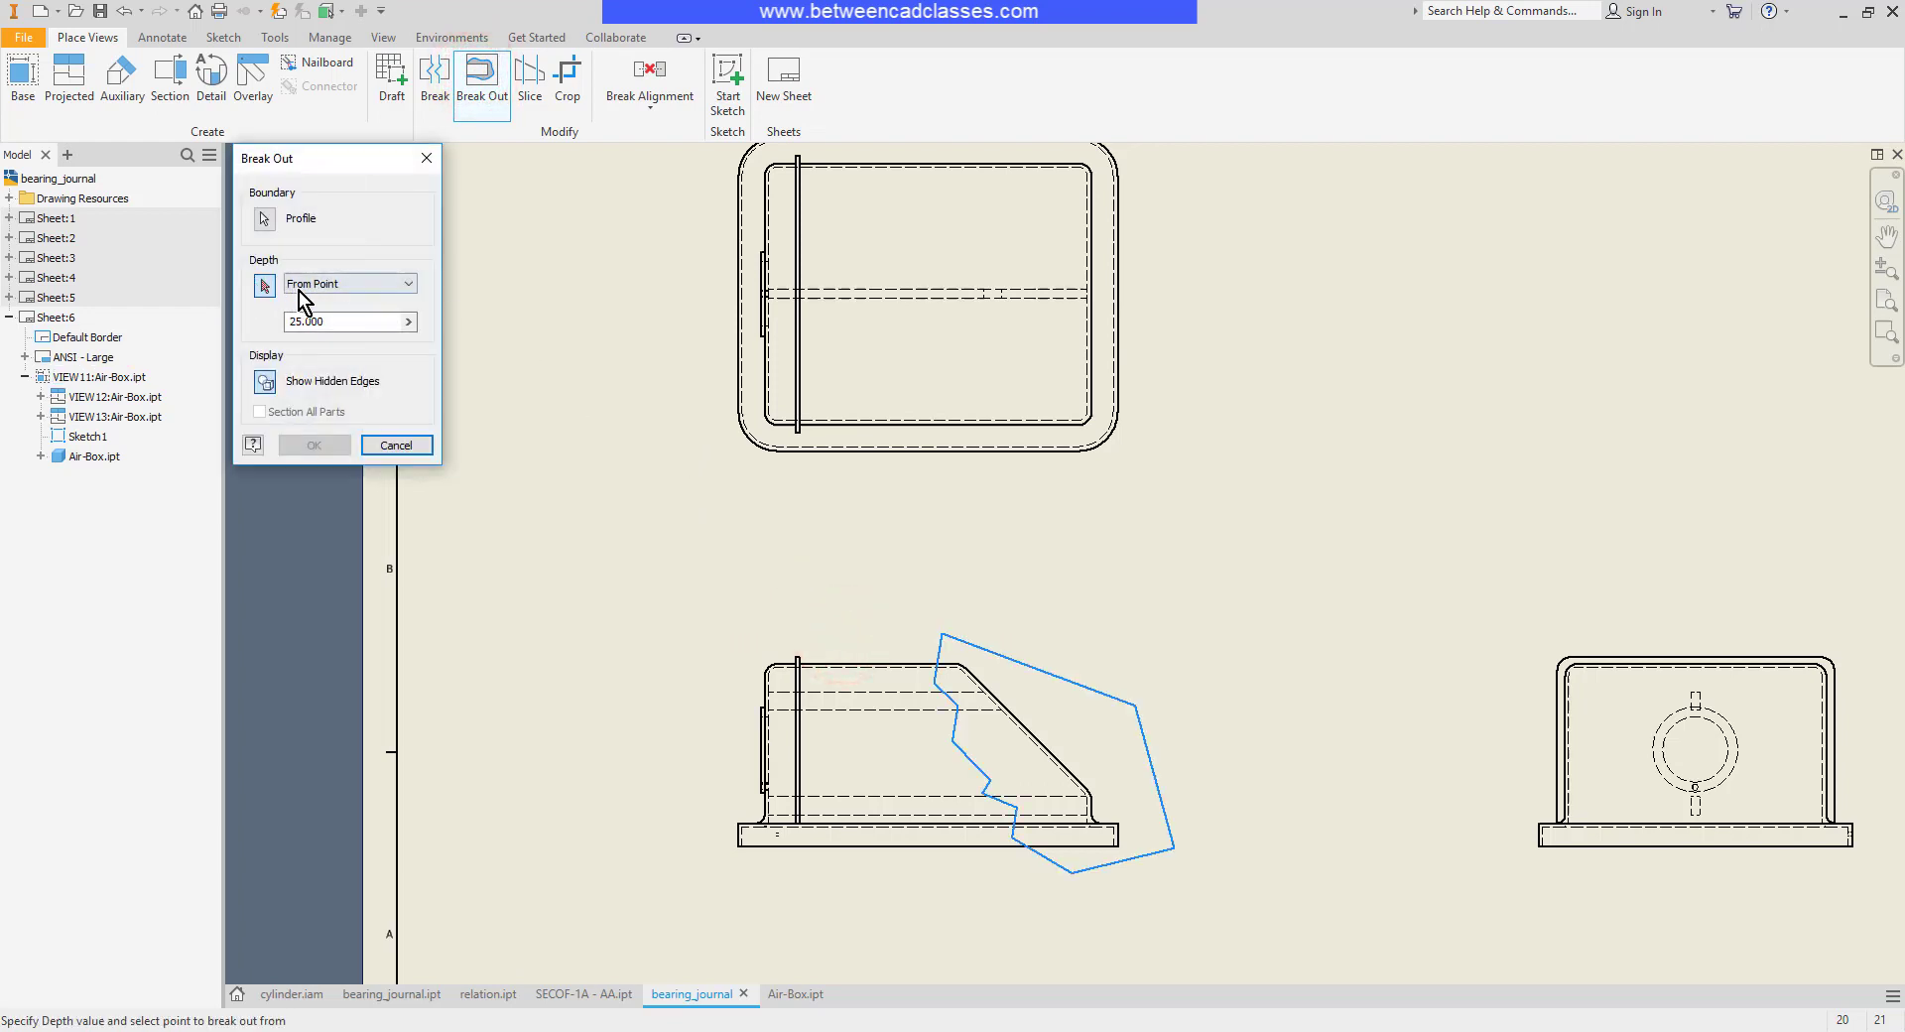
{"action": "mouse_move", "coordinate": [827, 504]}
{"action": "type", "text": "3"}
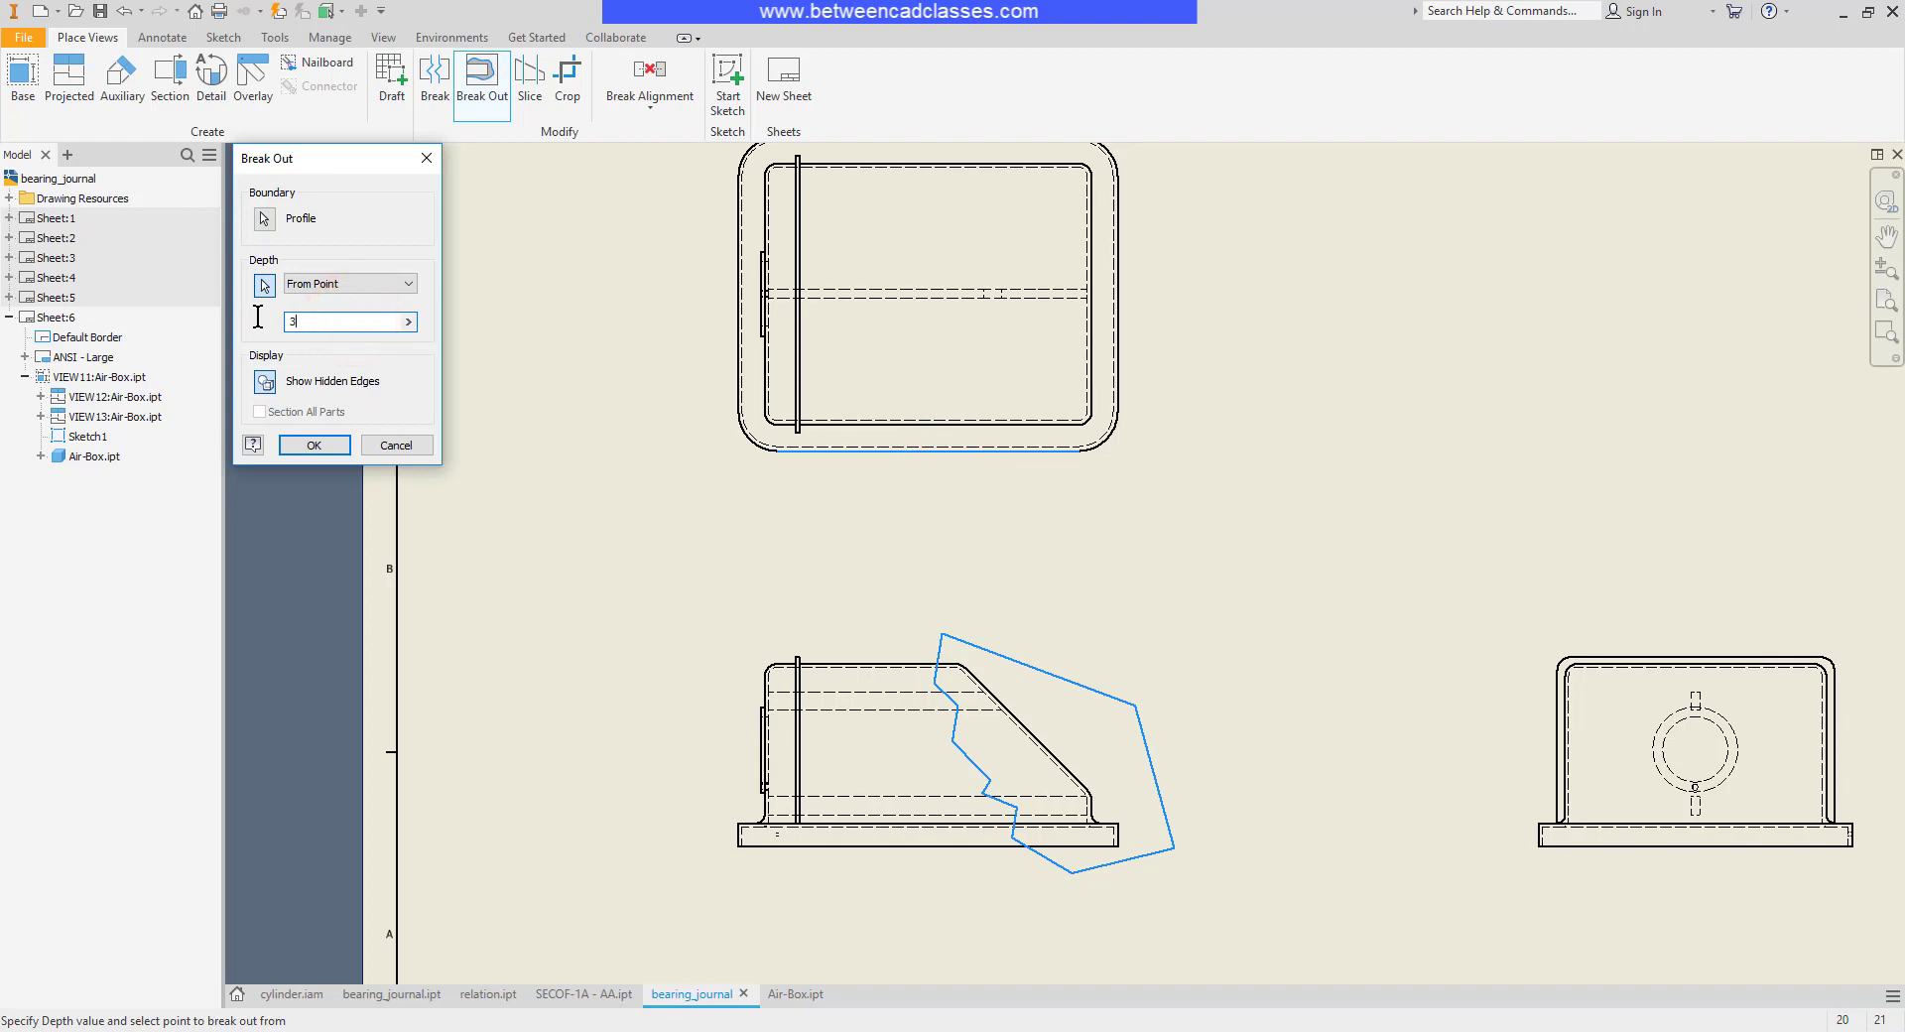
{"action": "type", "text": "0"}
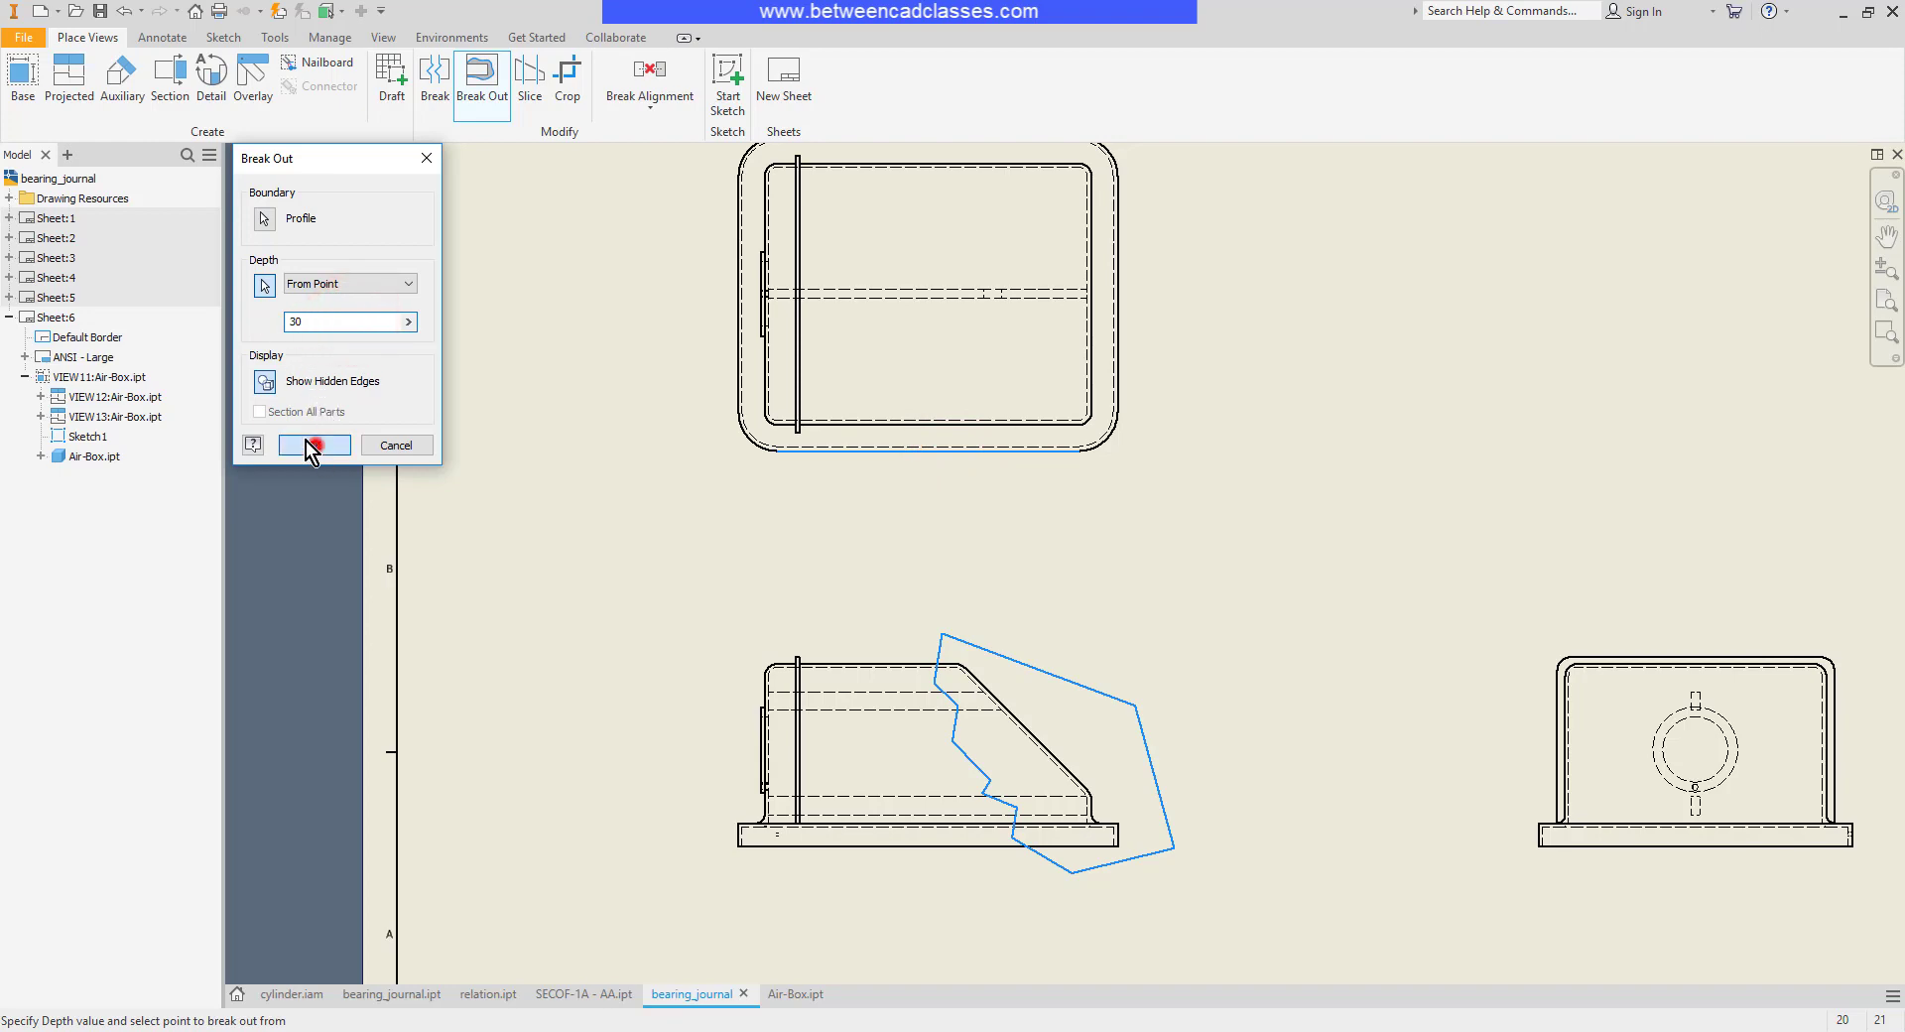
{"action": "left_click", "coordinate": [313, 444]}
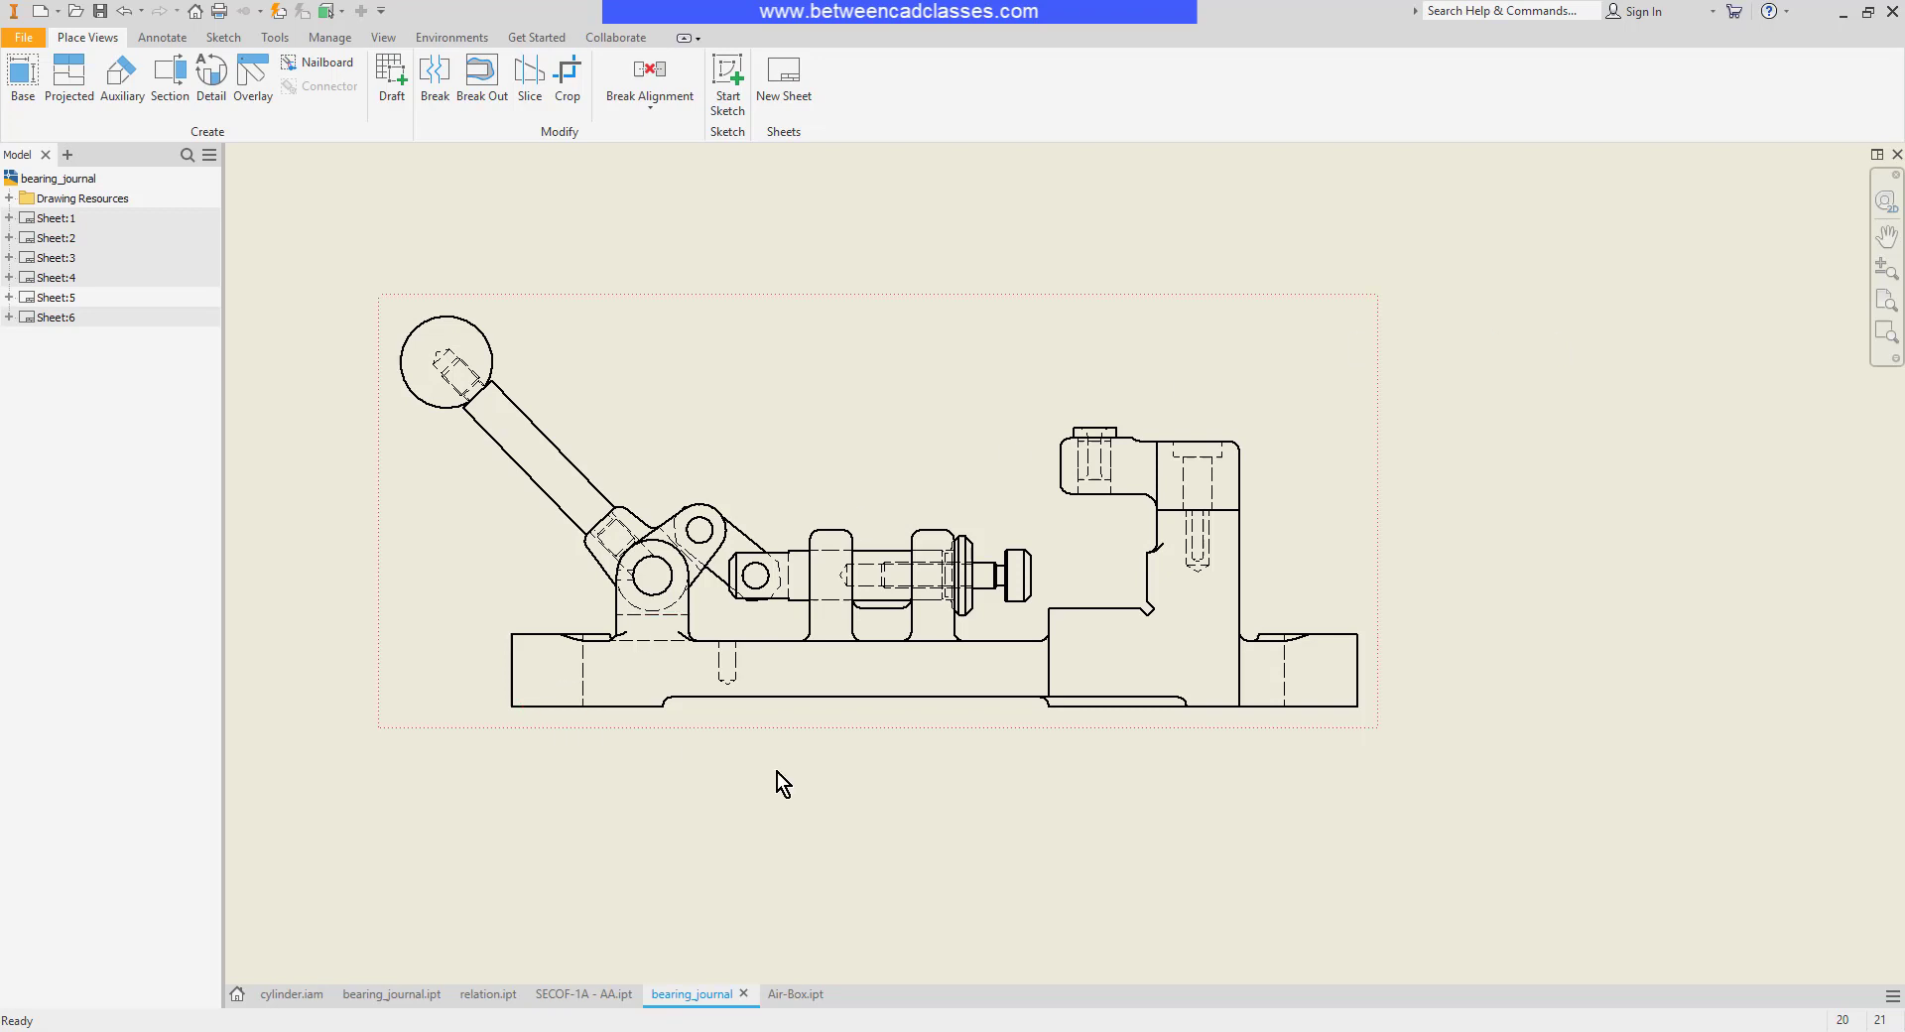
Zoom into the toggle-clamp assembly view on Sheet 5
{"action": "scroll", "scroll_direction": "up", "scroll_amount": 3}
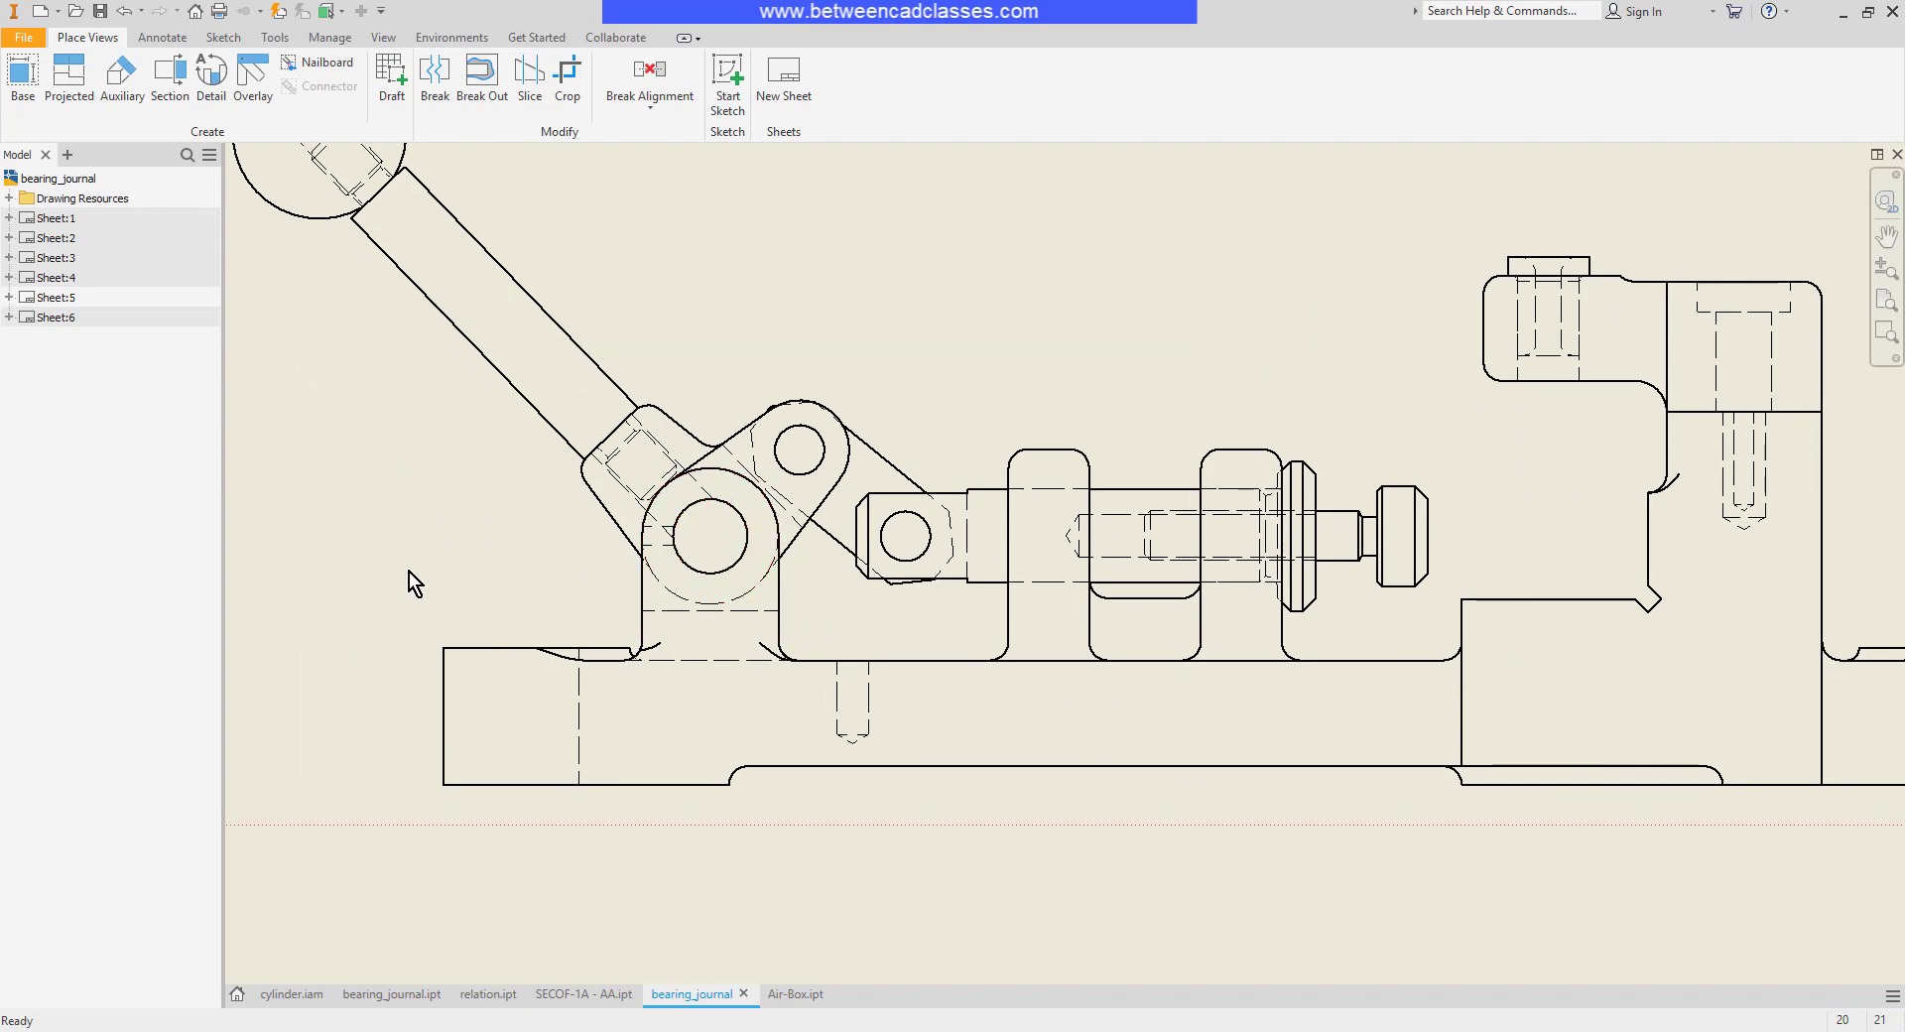
{"action": "mouse_move", "coordinate": [441, 552]}
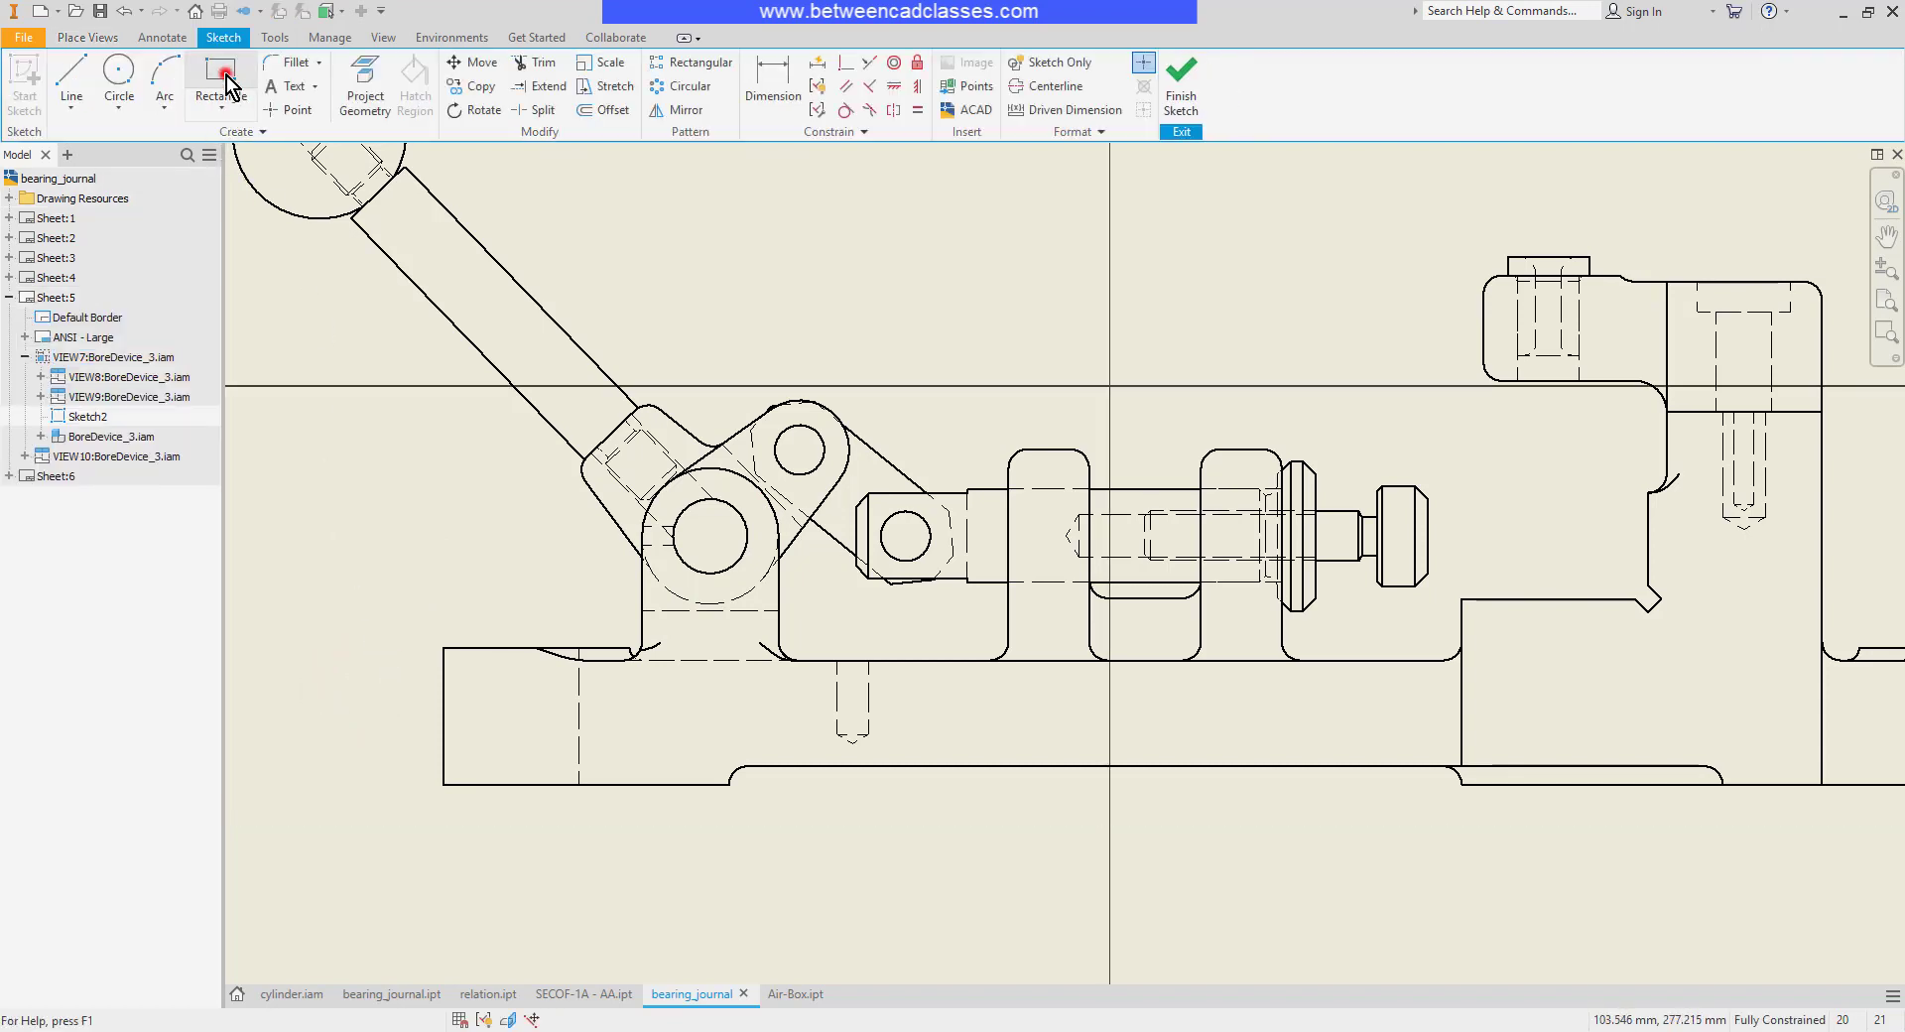
Draw a two-point rectangle around the lever's pivot joint and finish the sketch
{"action": "left_click", "coordinate": [222, 86]}
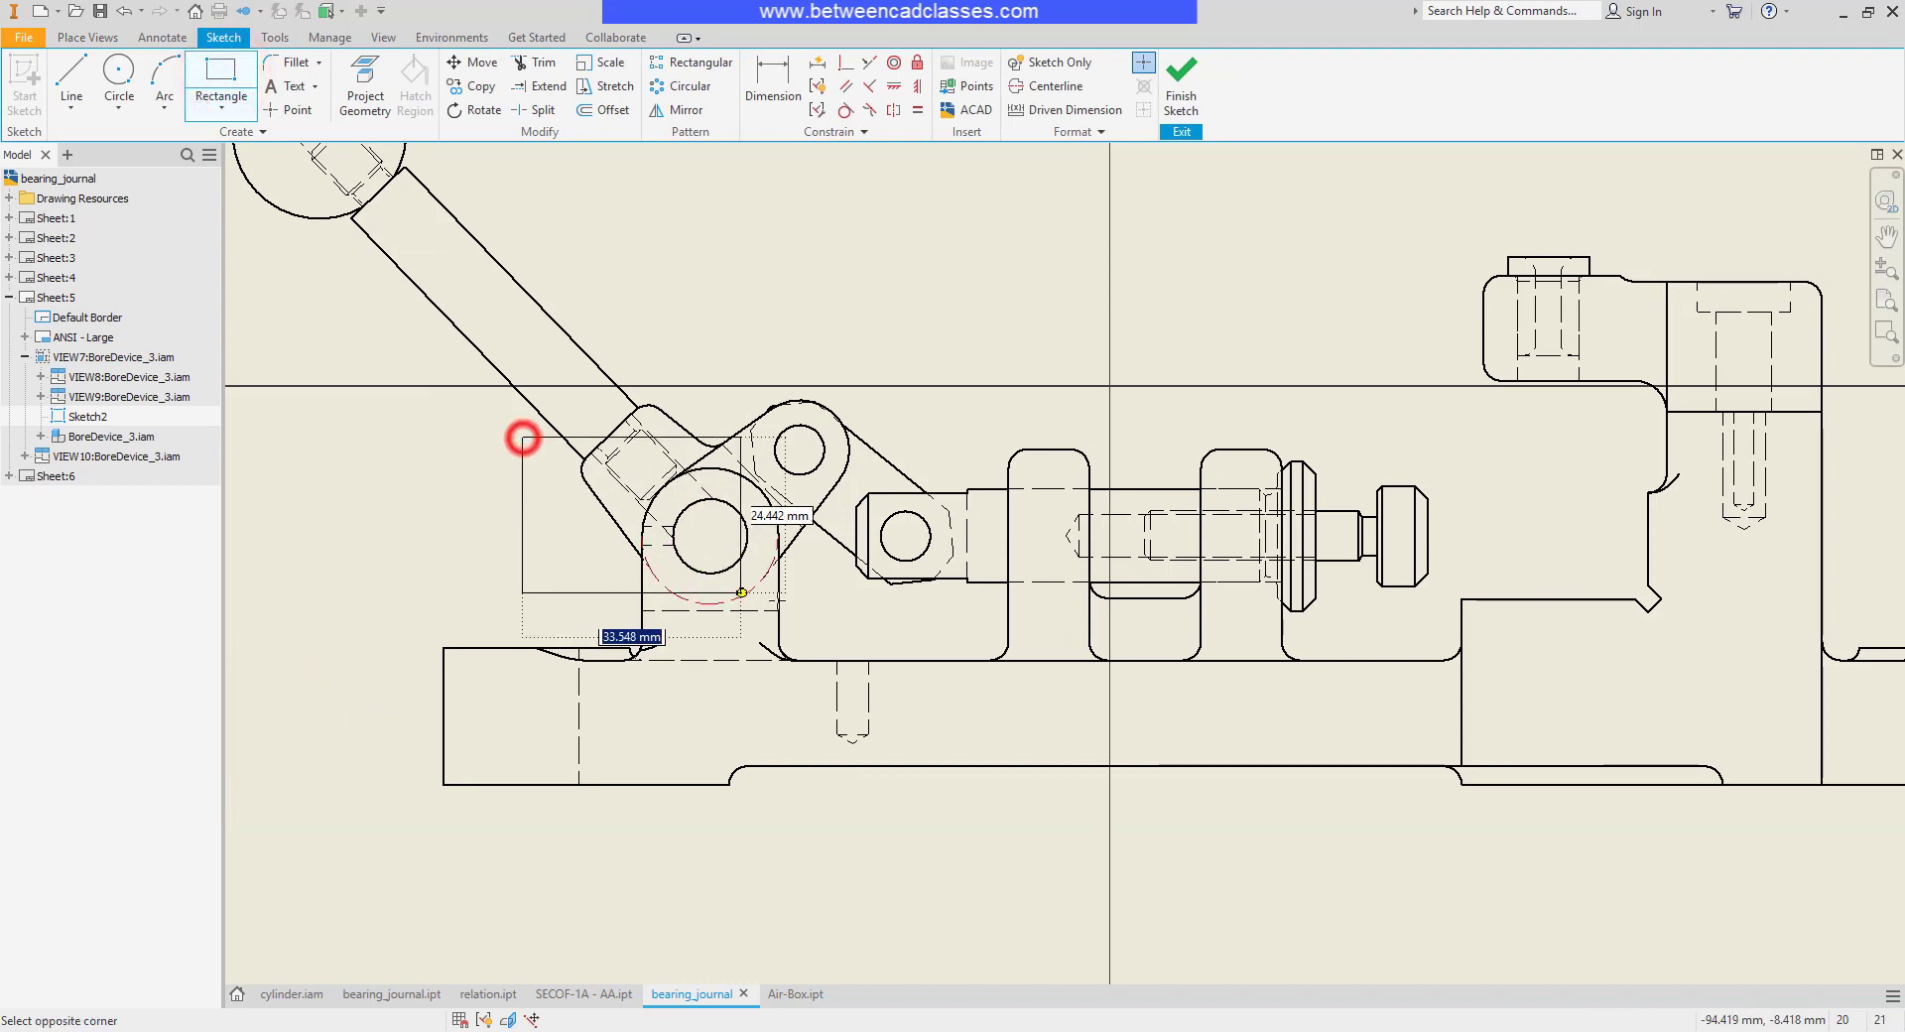
{"action": "mouse_move", "coordinate": [835, 605]}
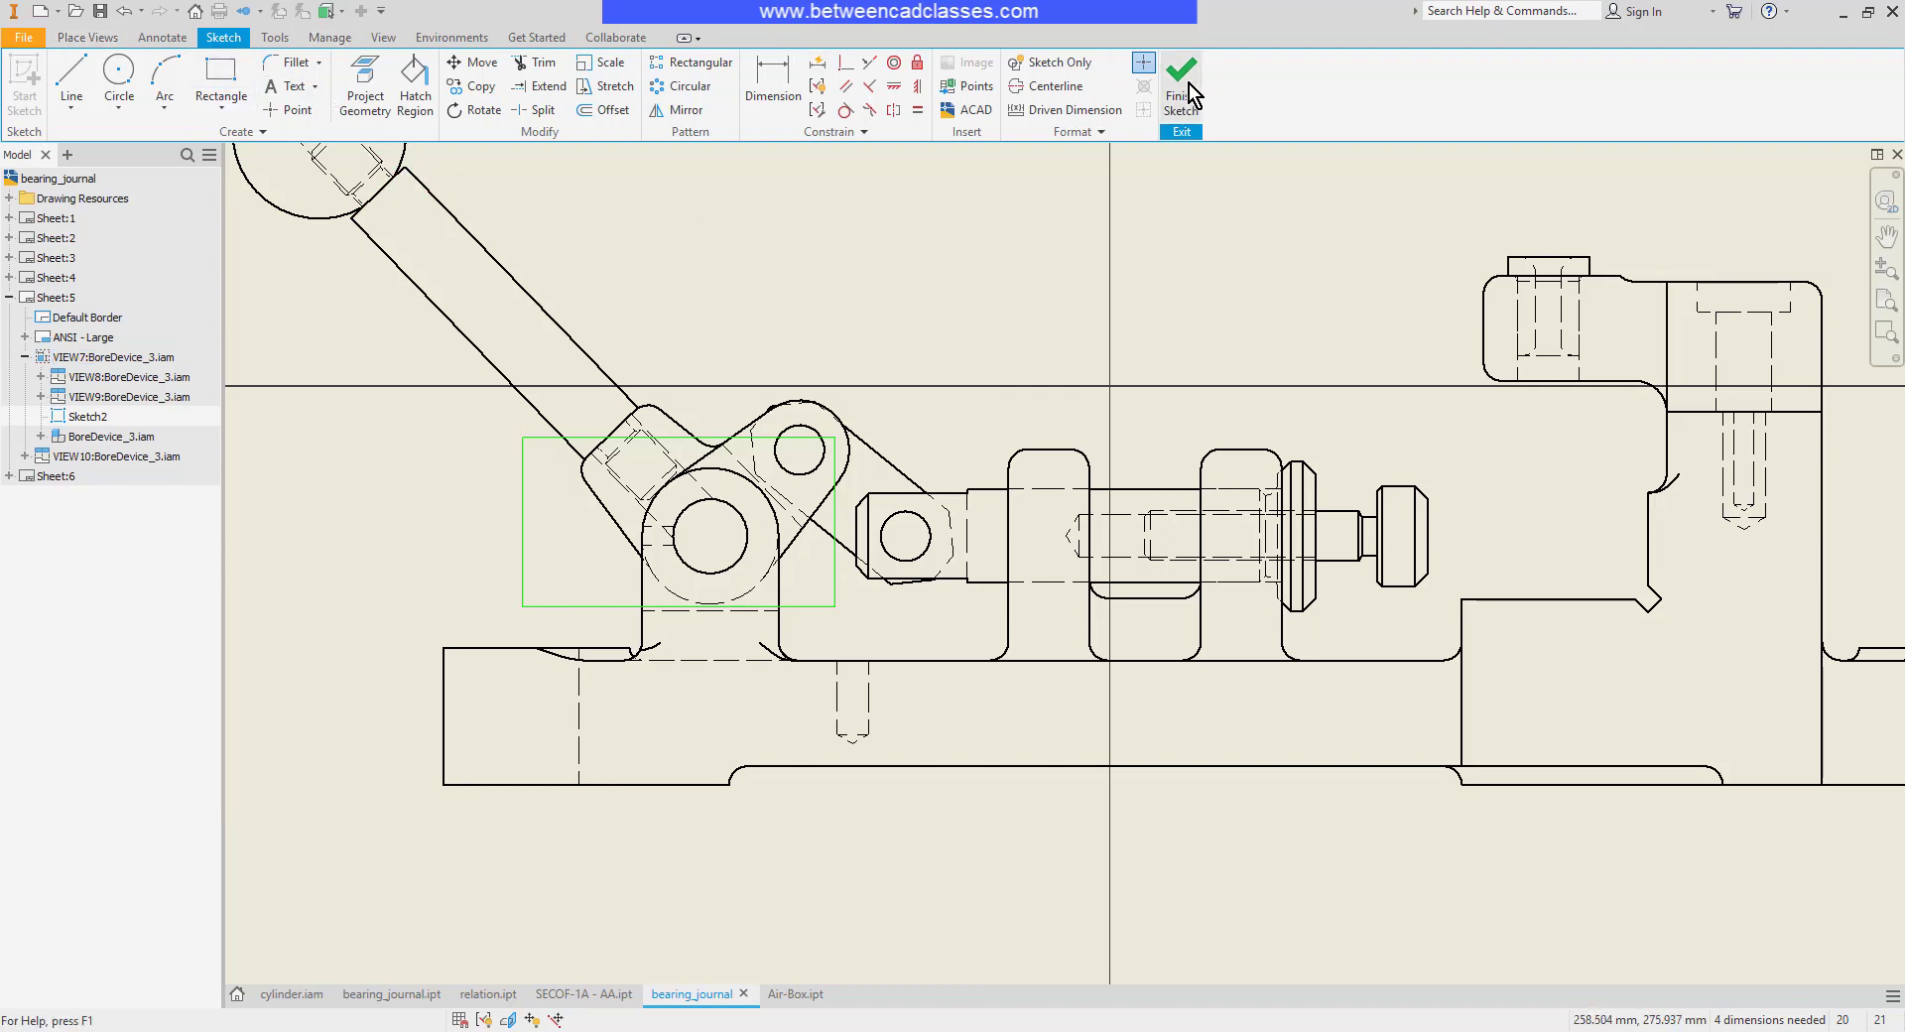
{"action": "left_click", "coordinate": [1179, 85]}
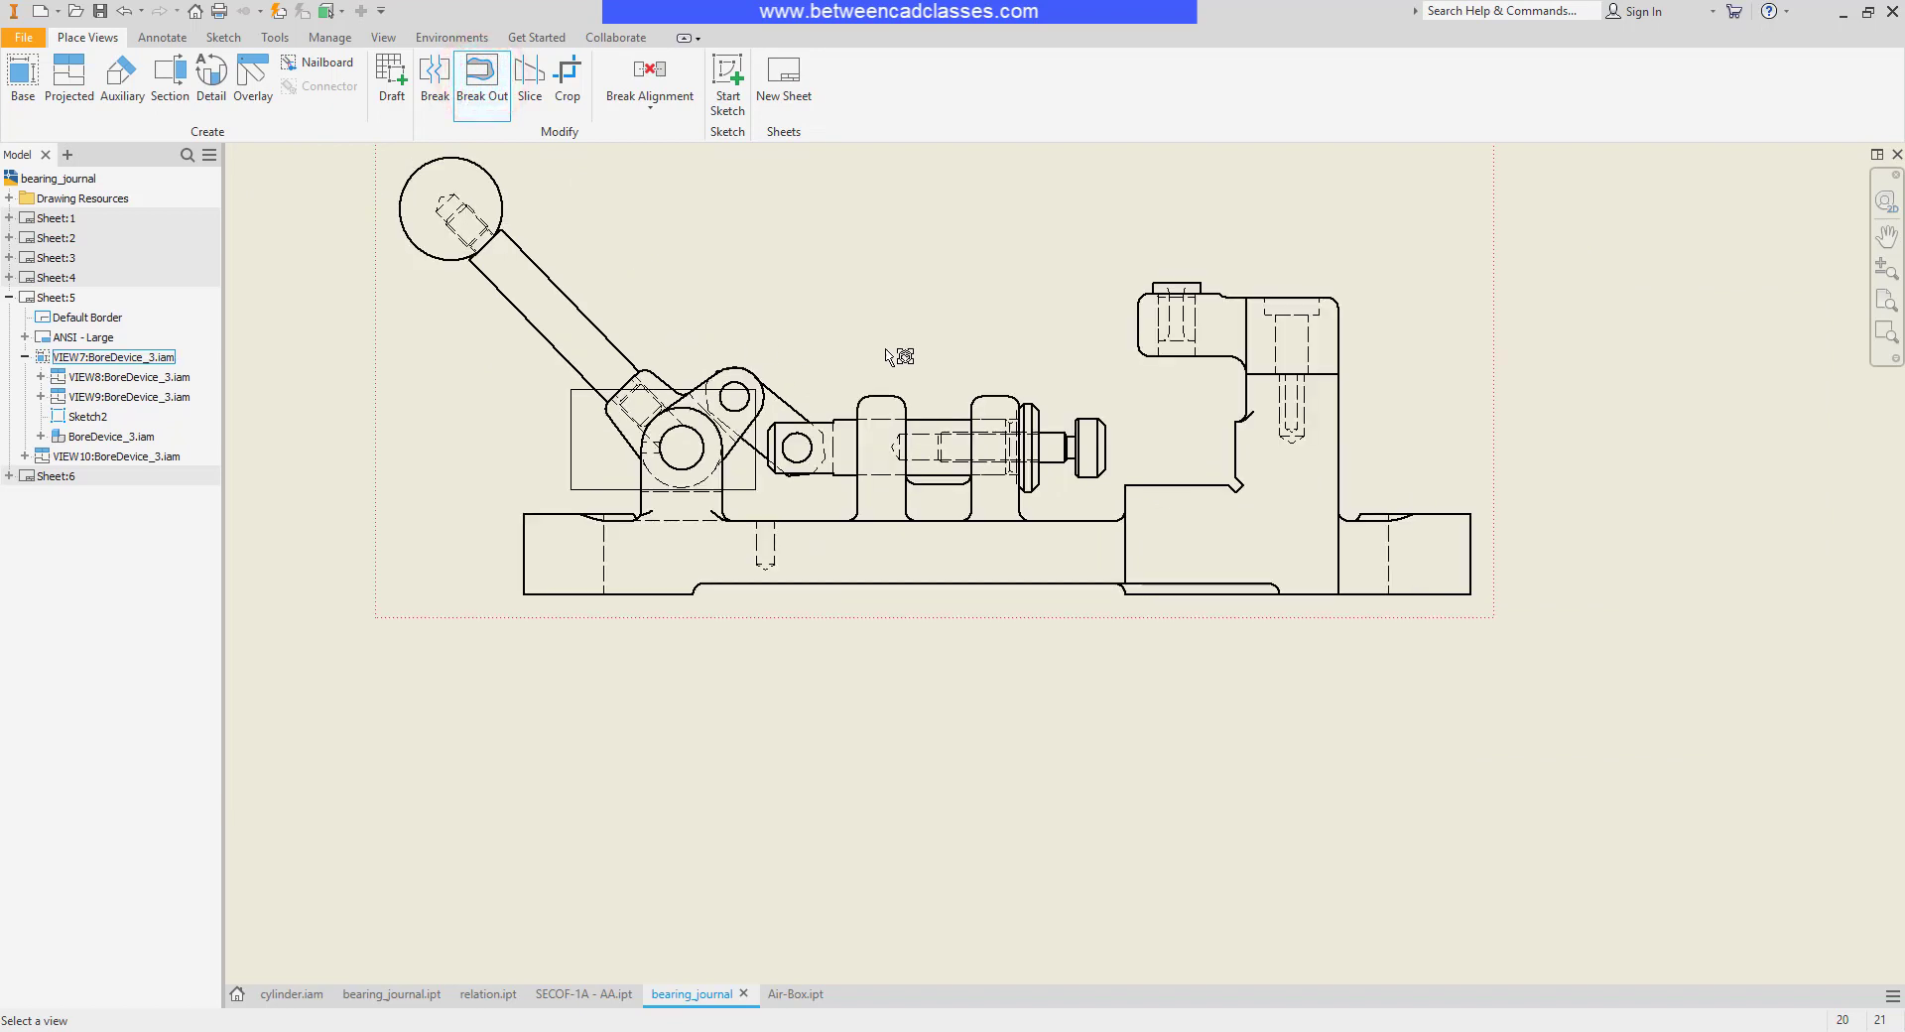
Break out the assembly view inside the rectangle with Through Part depth on the pivot part
{"action": "left_click", "coordinate": [482, 80]}
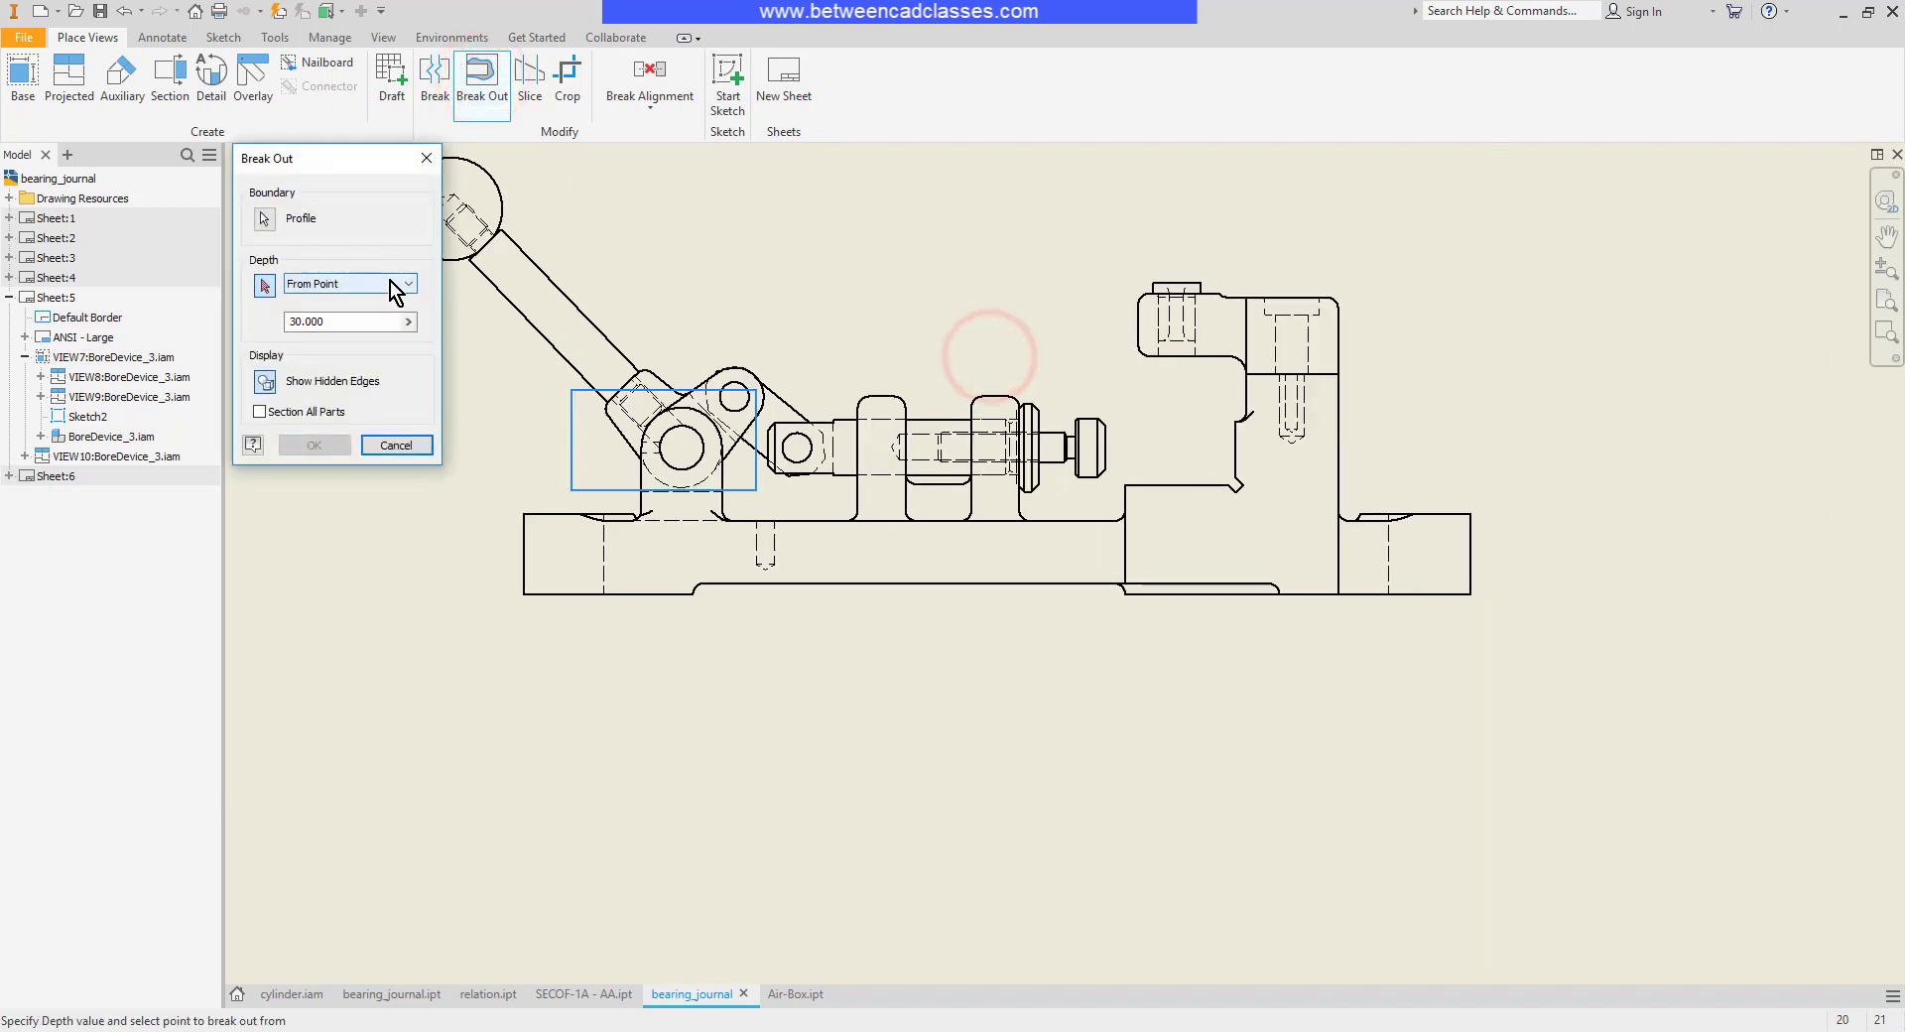
{"action": "left_click", "coordinate": [348, 283]}
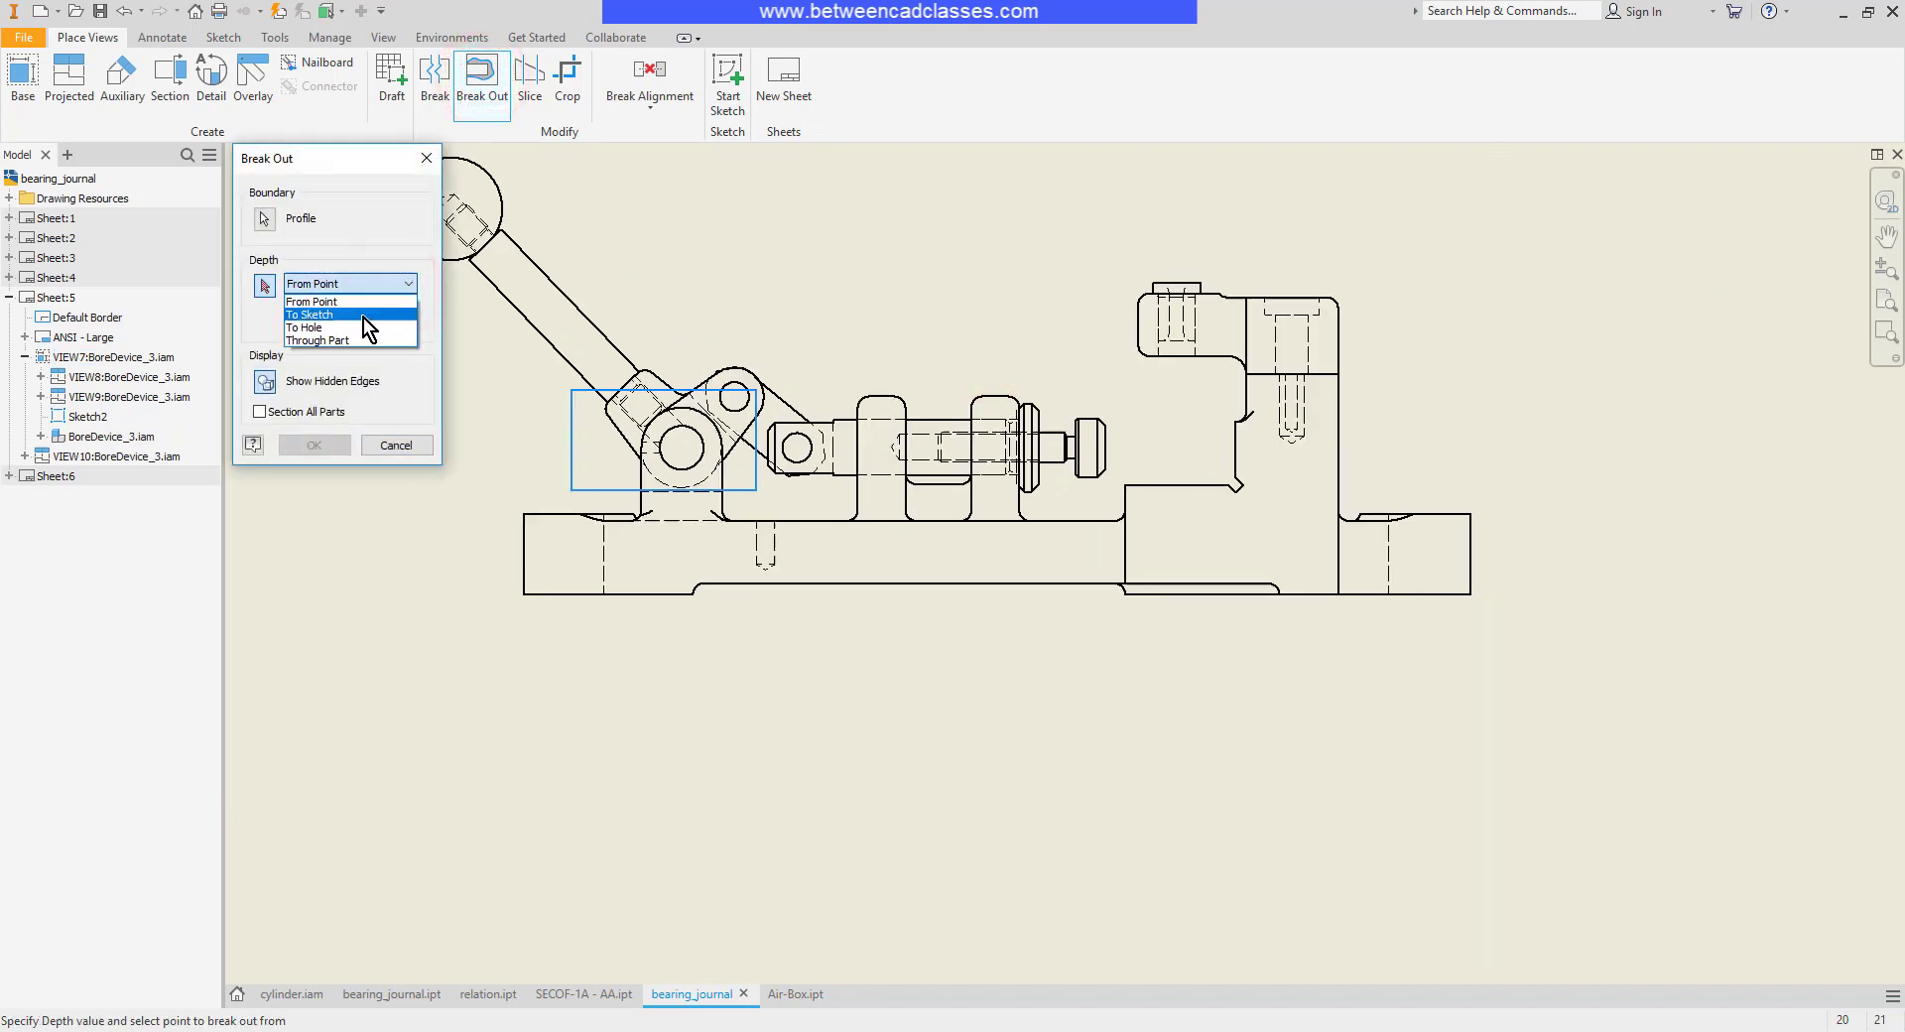
{"action": "left_click", "coordinate": [315, 341]}
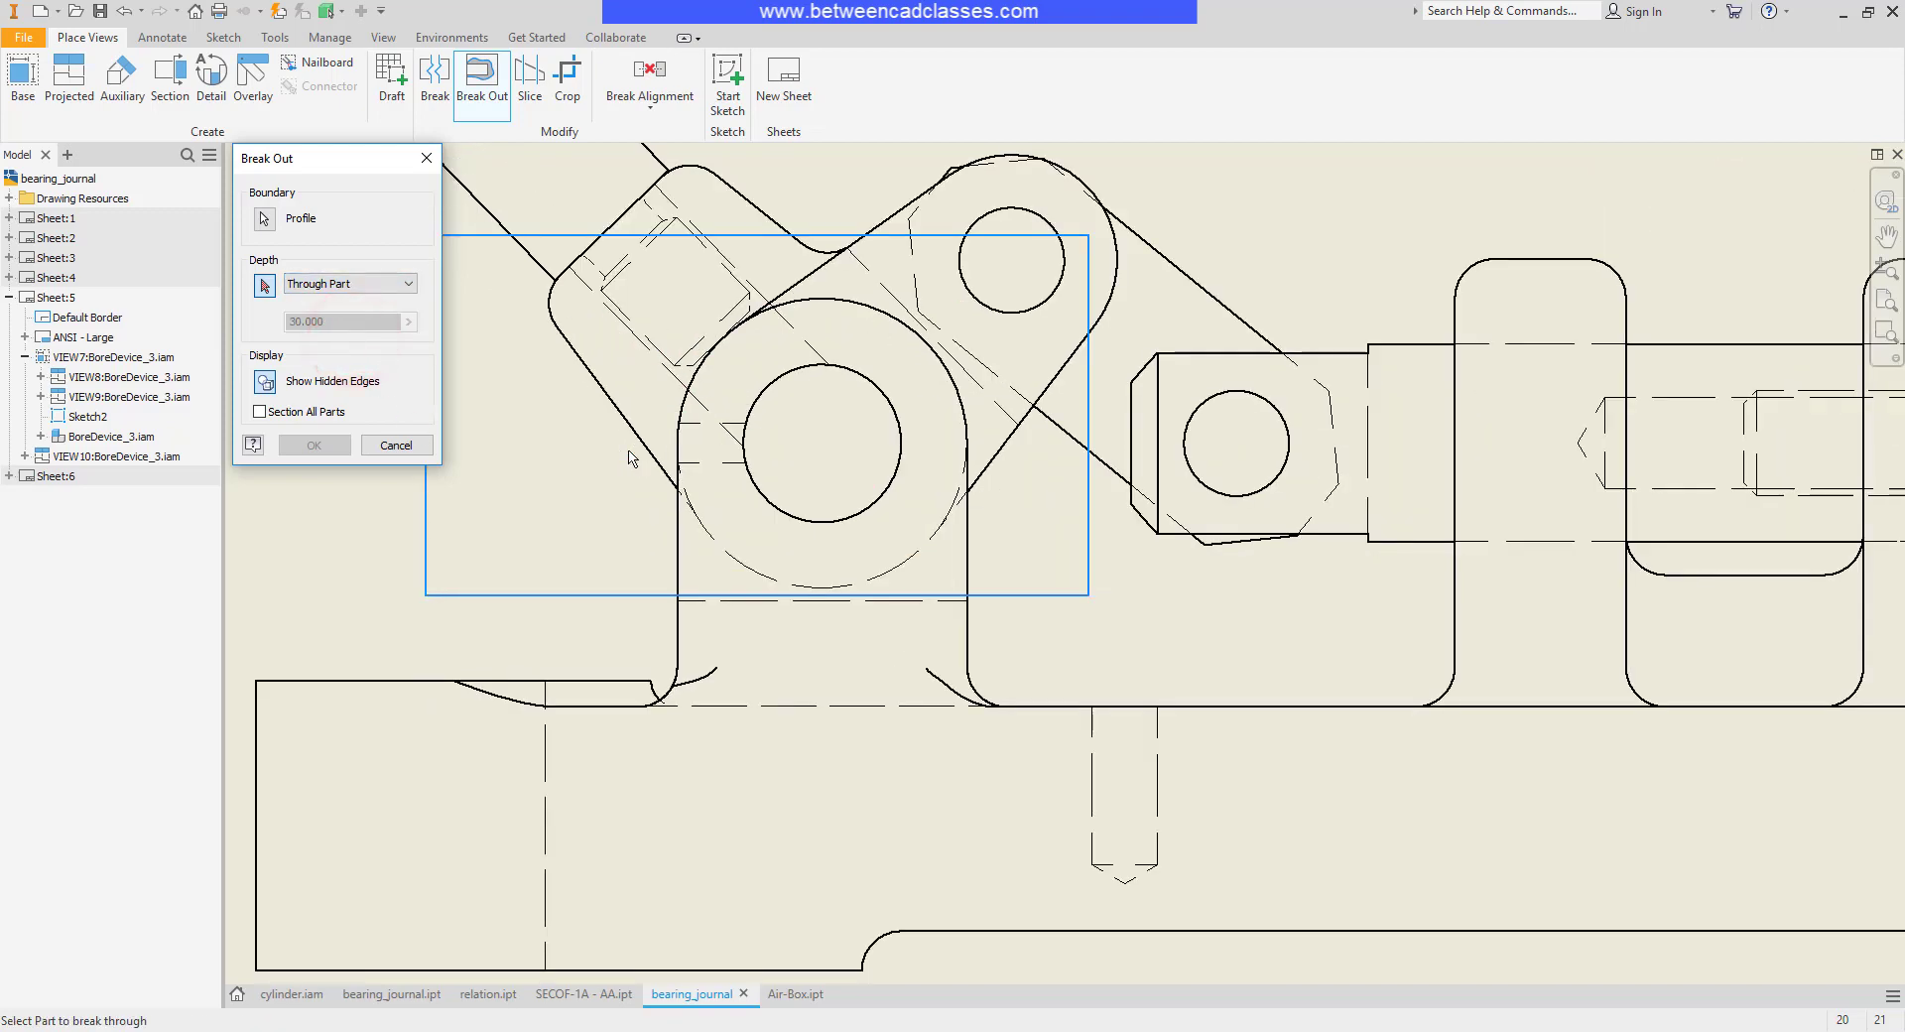
{"action": "left_click", "coordinate": [692, 377]}
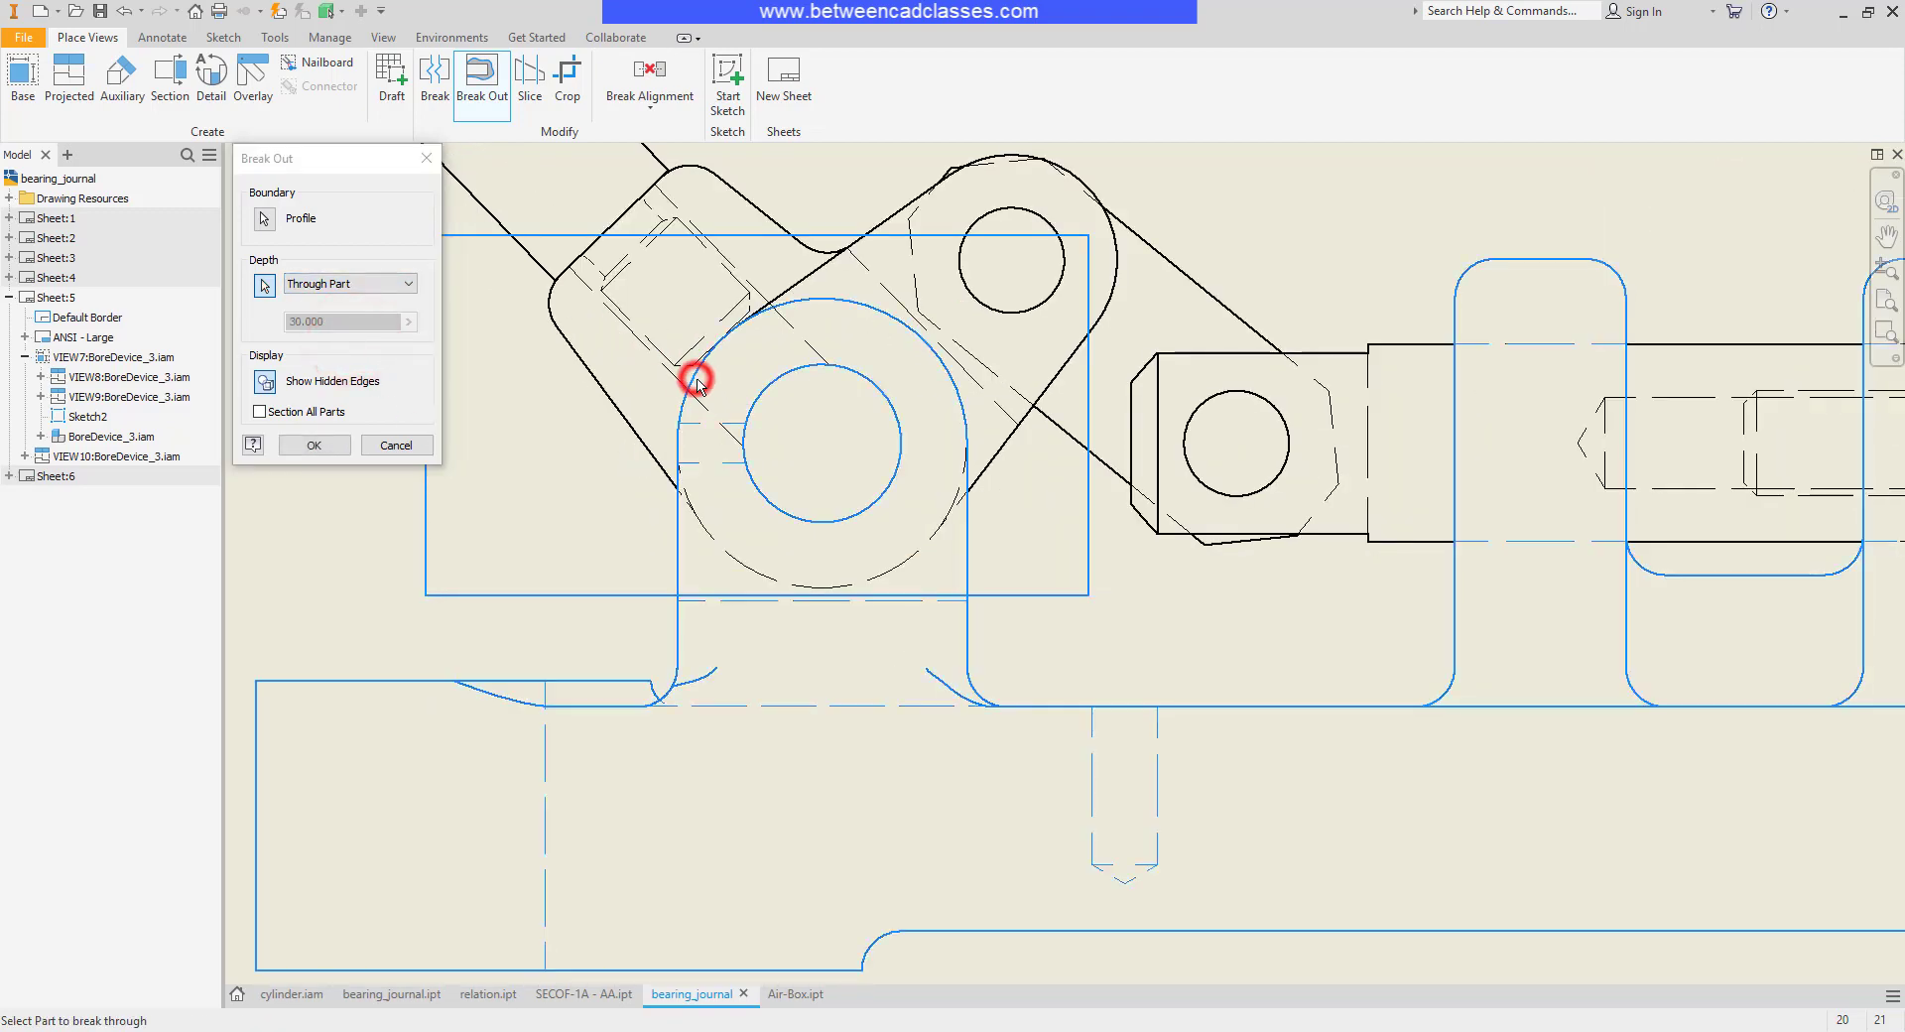
{"action": "left_click", "coordinate": [313, 444]}
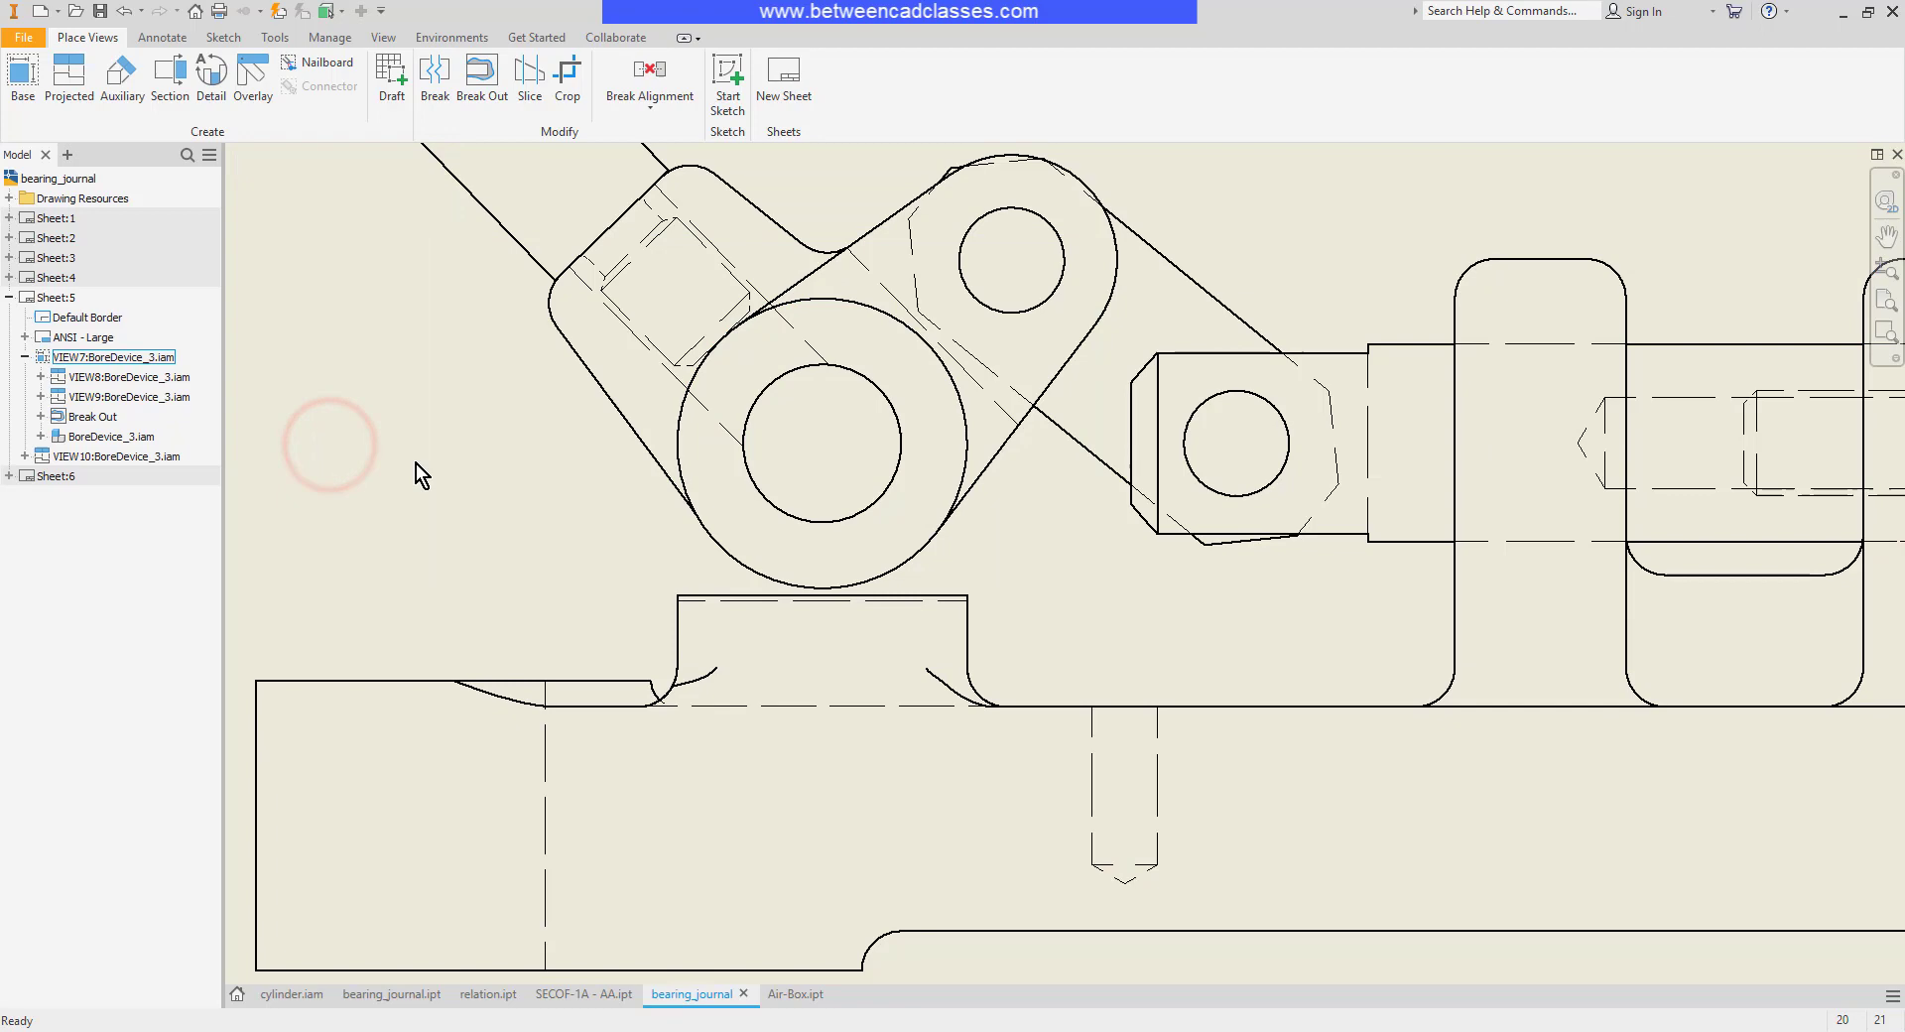